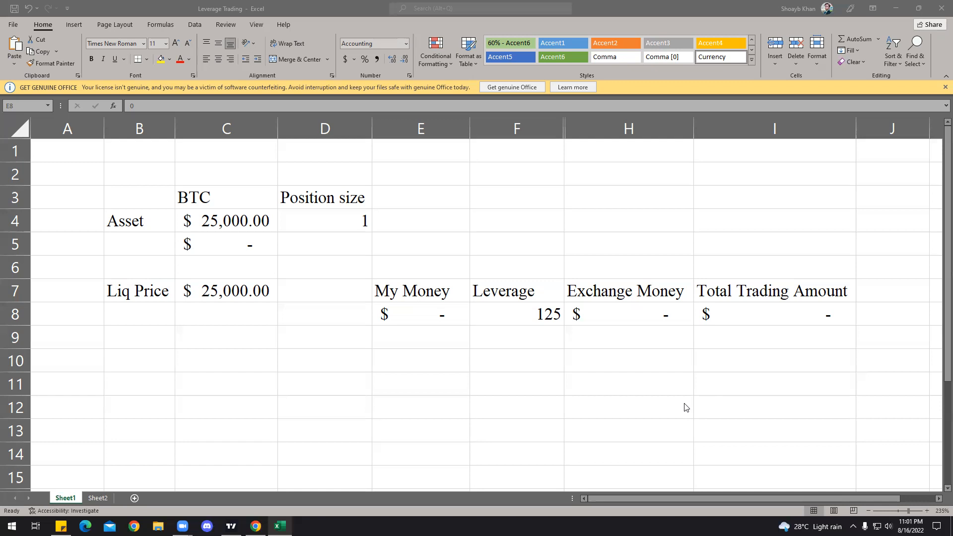
{"action": "mouse_move", "coordinate": [513, 294]}
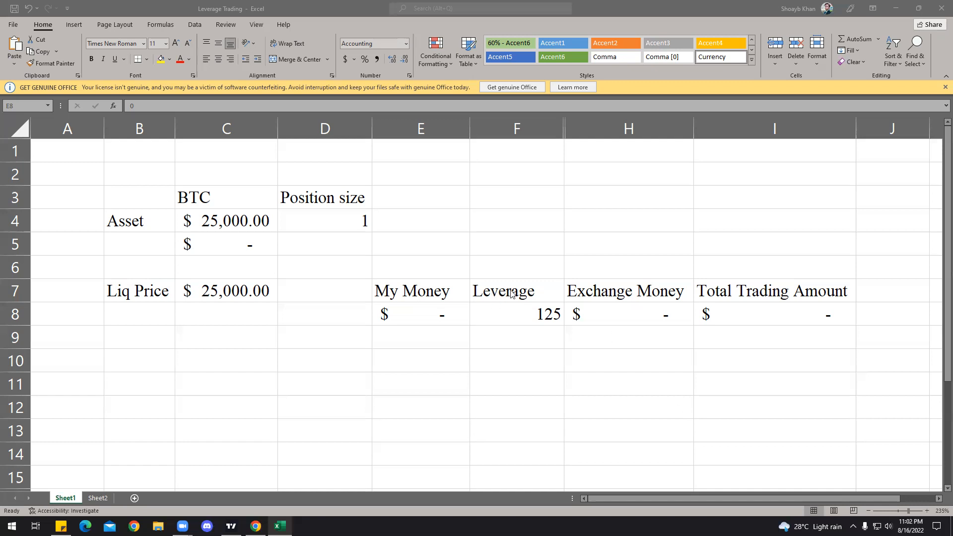
{"action": "mouse_move", "coordinate": [223, 233]}
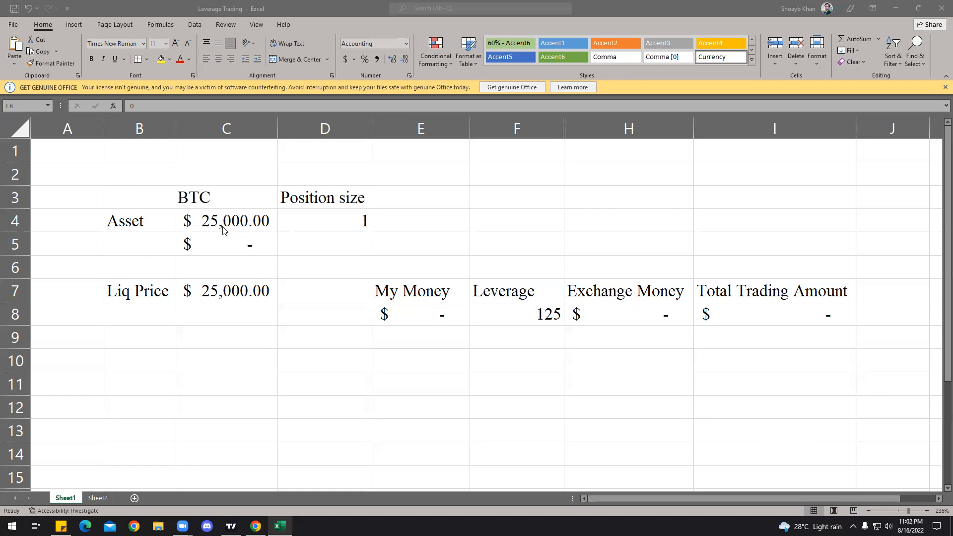
{"action": "mouse_move", "coordinate": [418, 339]}
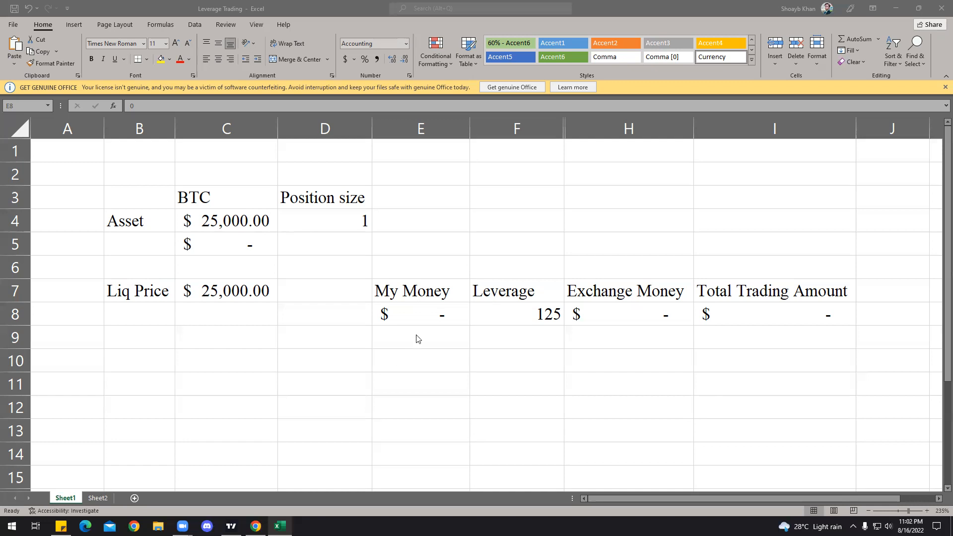
Enter $1,000 as My Money and set leverage to 25, giving $24,000 exchange money
{"action": "type", "text": "100"}
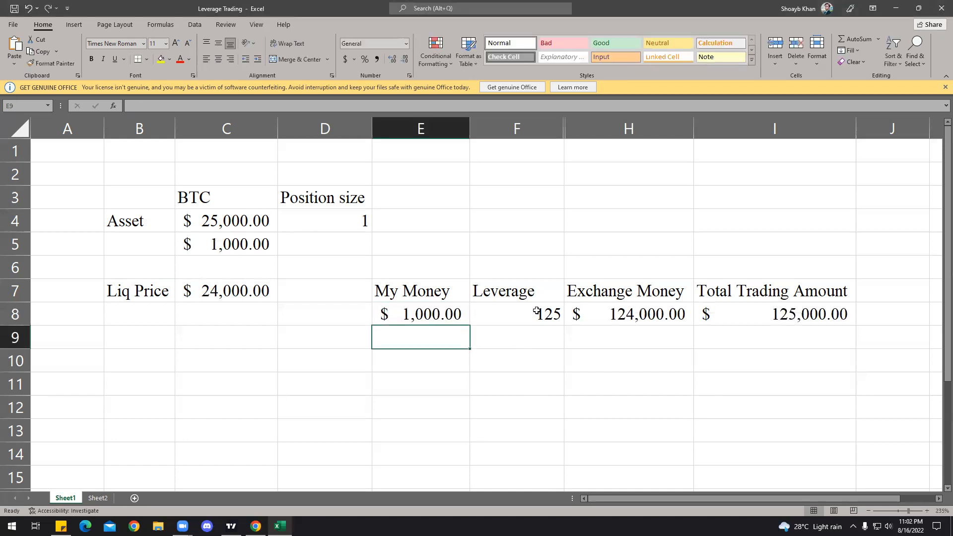
{"action": "left_click", "coordinate": [536, 315]}
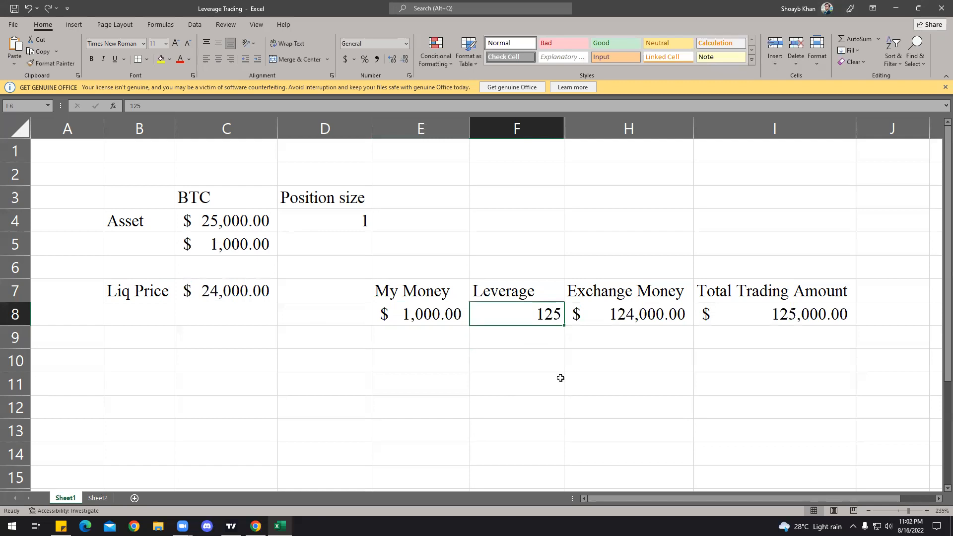
{"action": "type", "text": "2"}
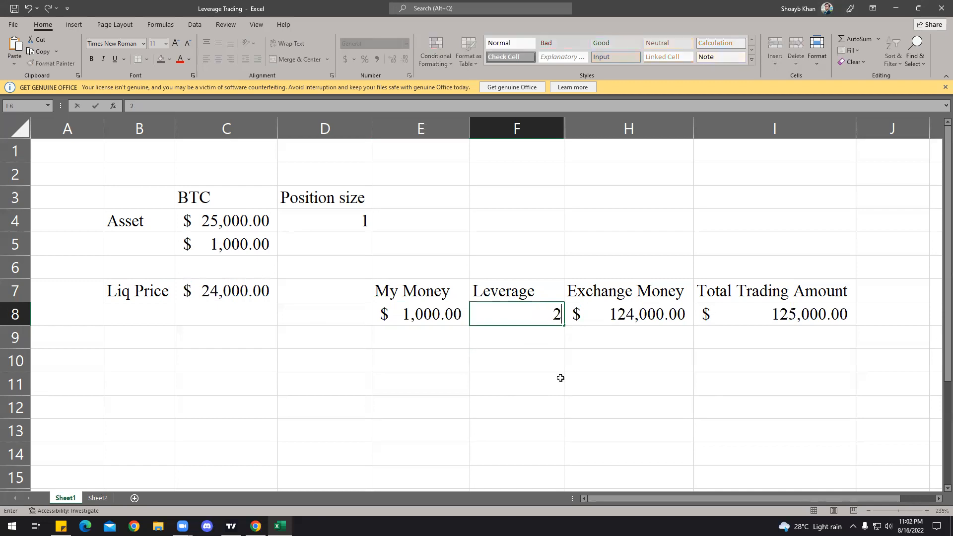
{"action": "type", "text": "5"}
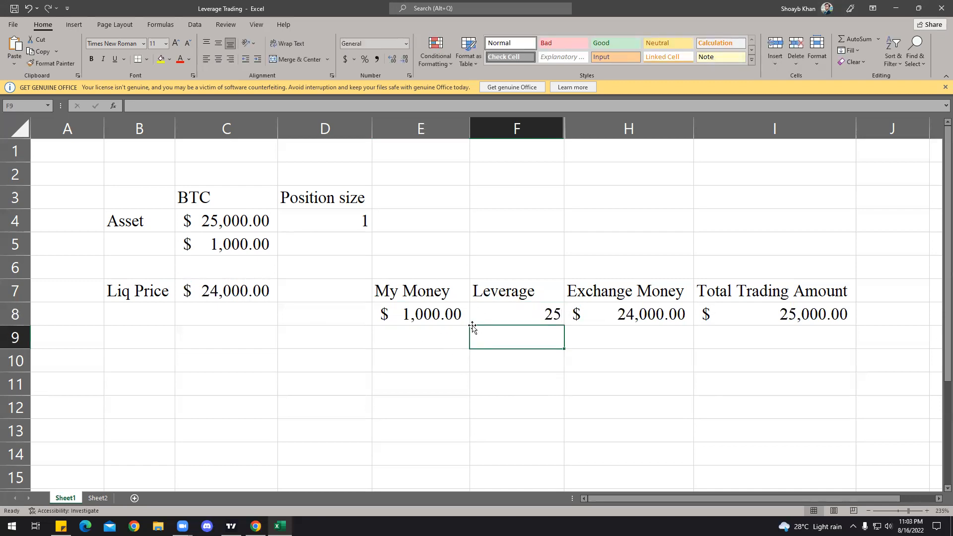
{"action": "left_click", "coordinate": [545, 315]}
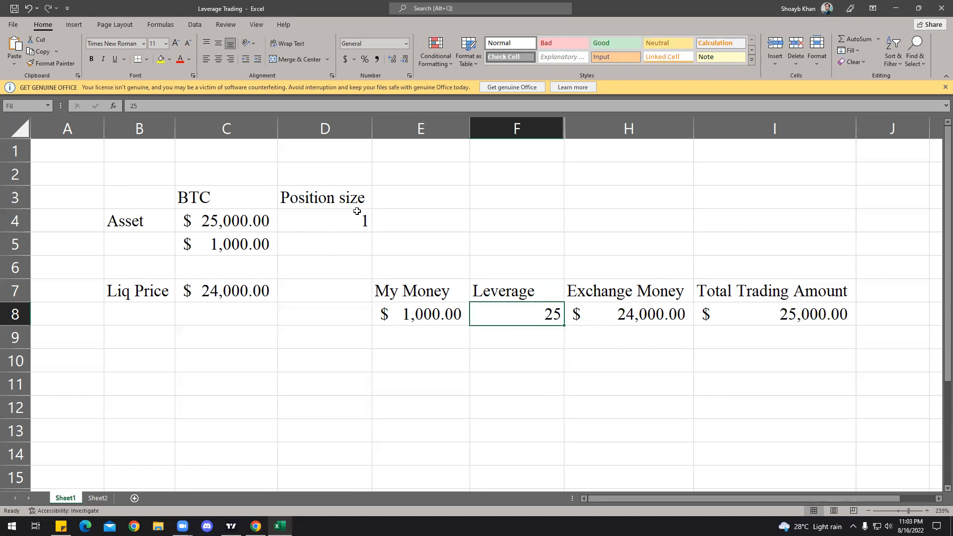
{"action": "mouse_move", "coordinate": [342, 224]}
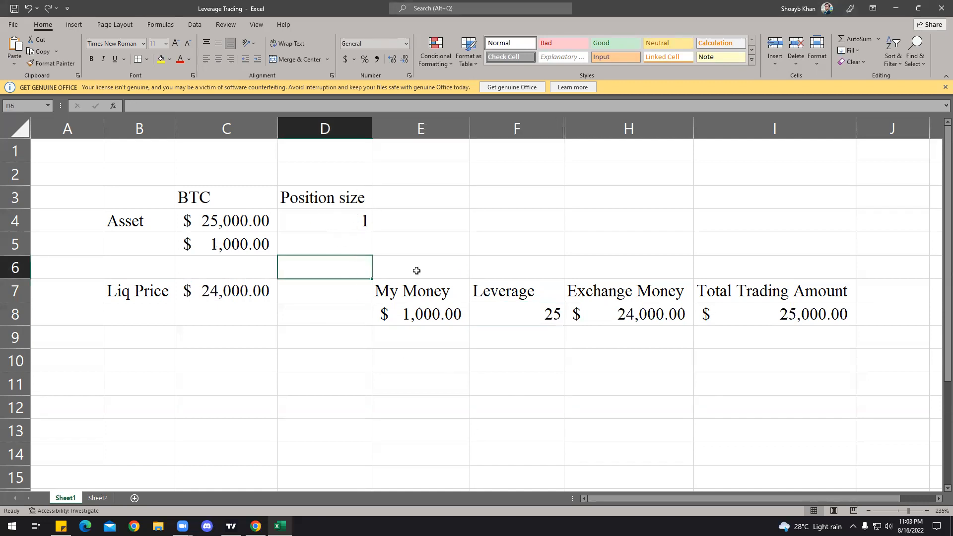
{"action": "left_click", "coordinate": [429, 316]}
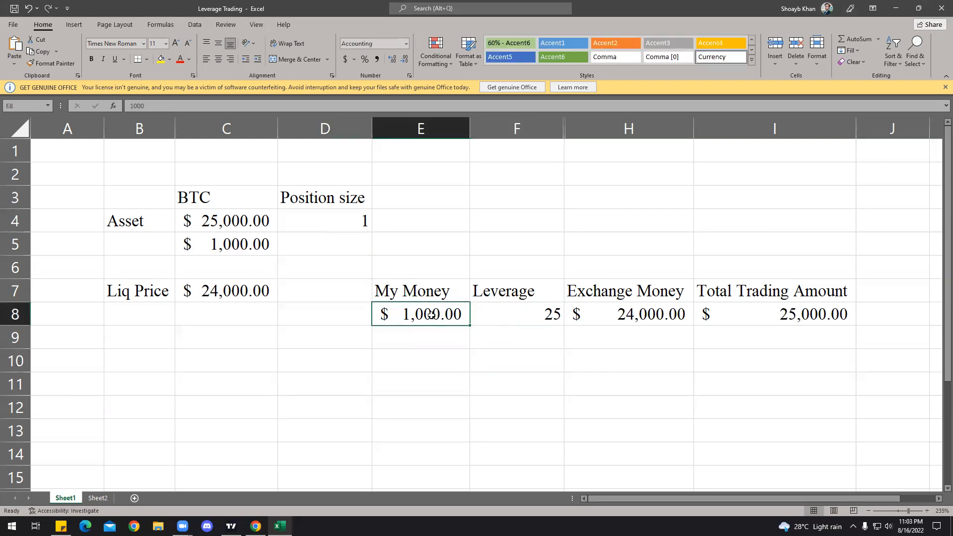
{"action": "left_click", "coordinate": [538, 314]}
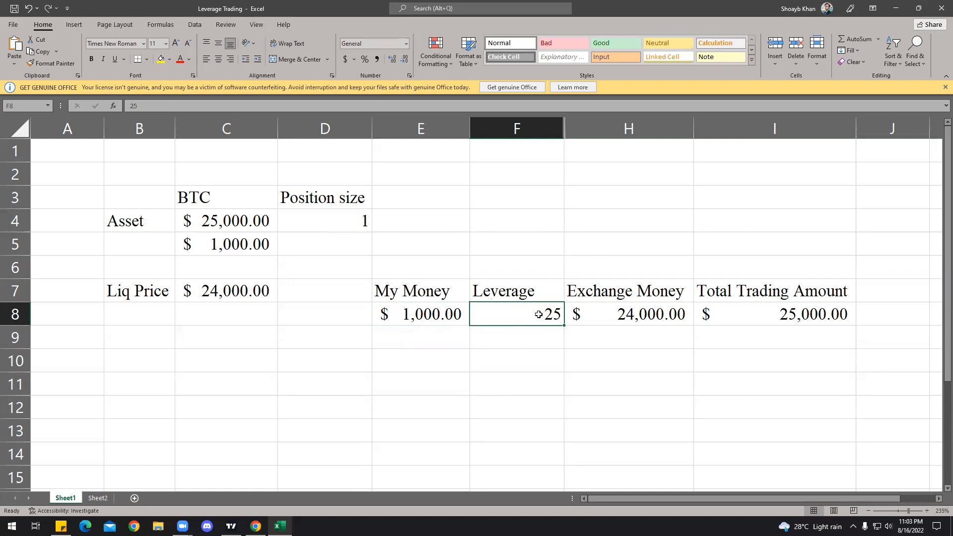
{"action": "mouse_move", "coordinate": [606, 327]}
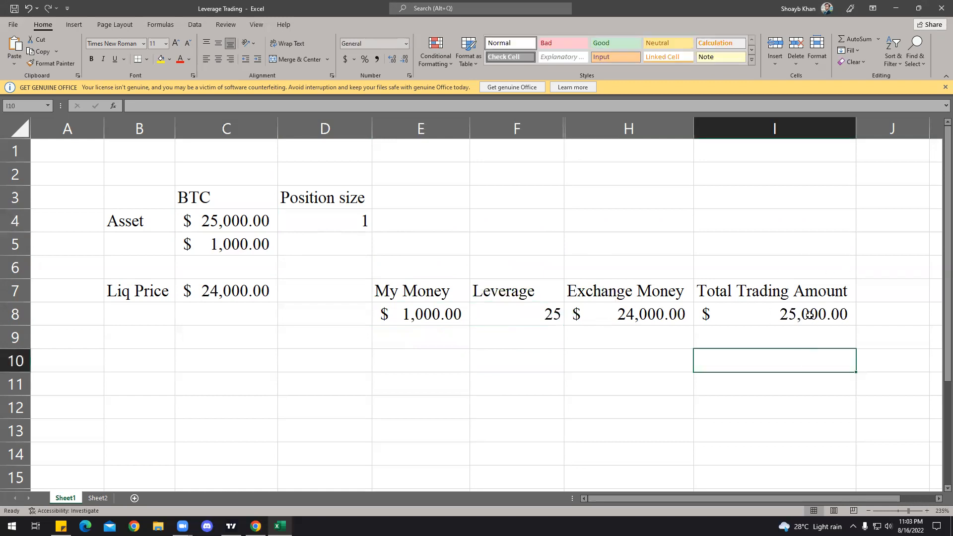
{"action": "left_click", "coordinate": [420, 314]}
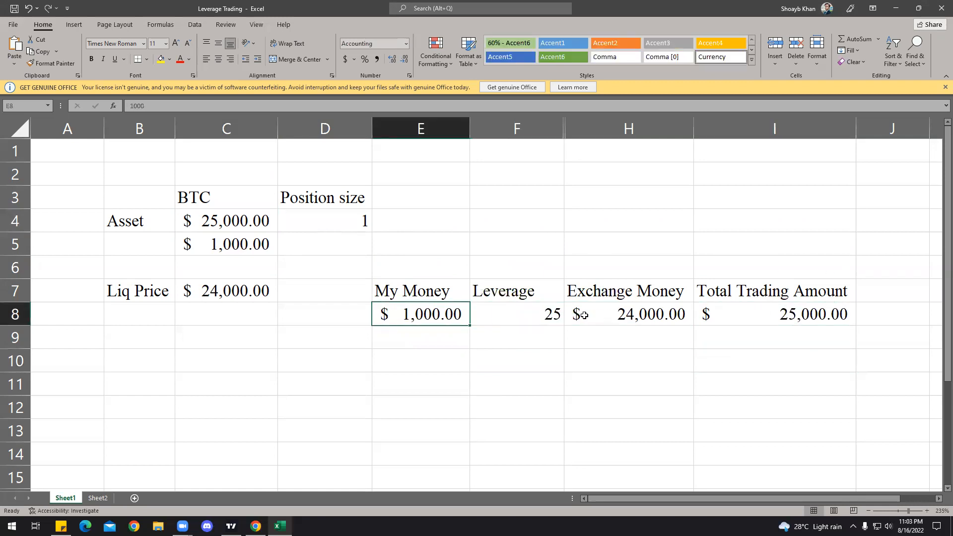
{"action": "left_click", "coordinate": [628, 314]}
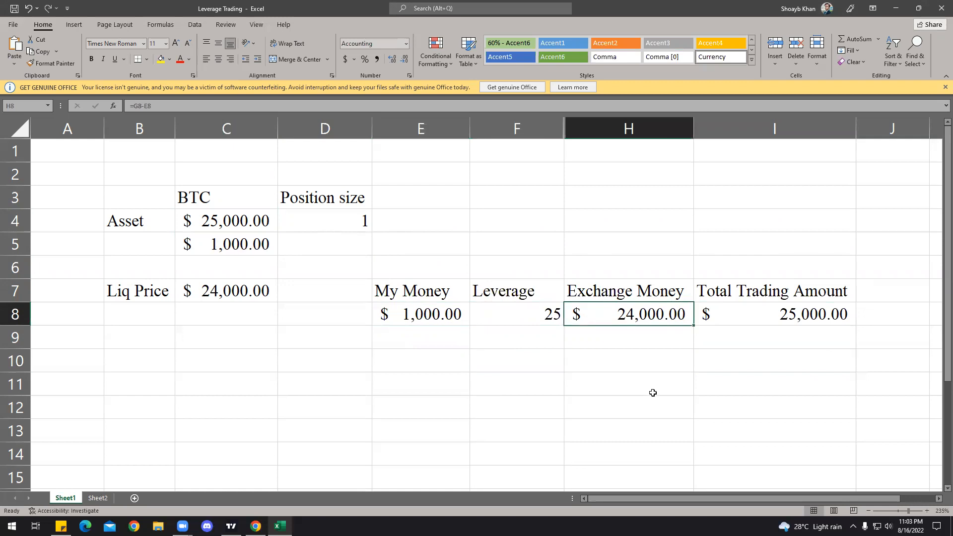
{"action": "mouse_move", "coordinate": [679, 377]}
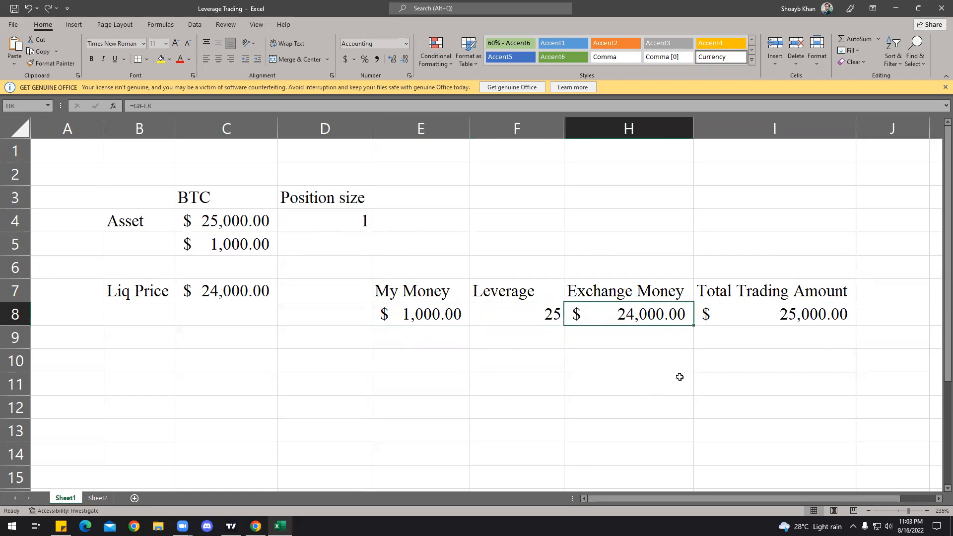
{"action": "left_click", "coordinate": [786, 314]}
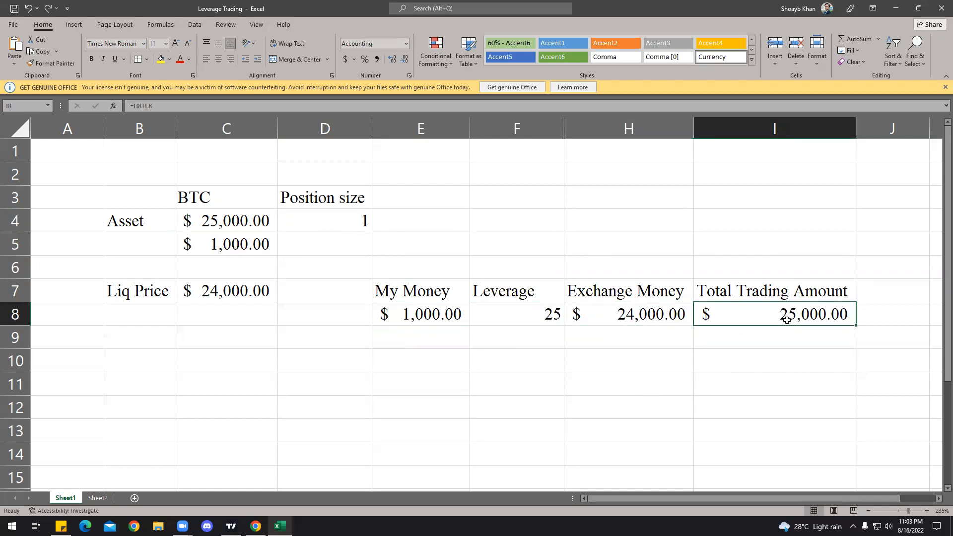
{"action": "mouse_move", "coordinate": [814, 320]}
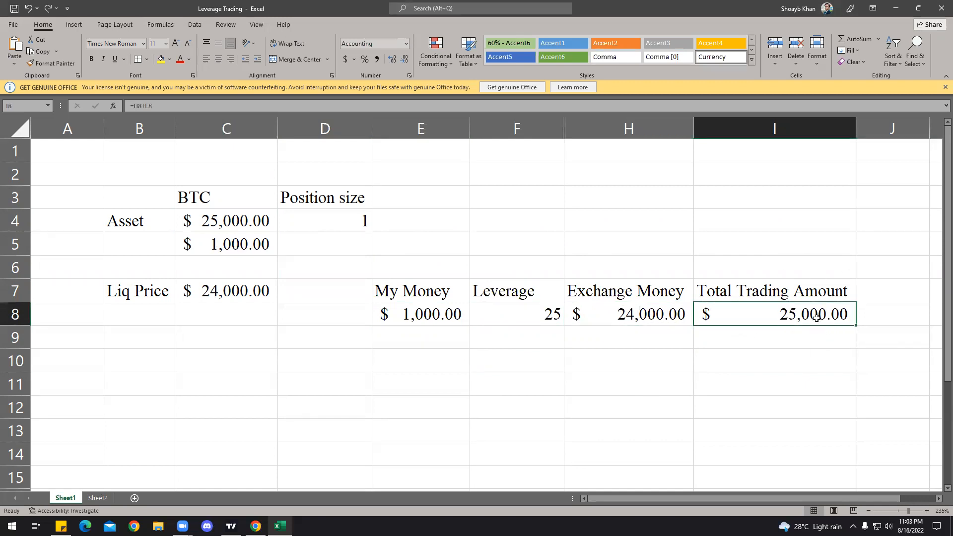
{"action": "left_click", "coordinate": [325, 244]}
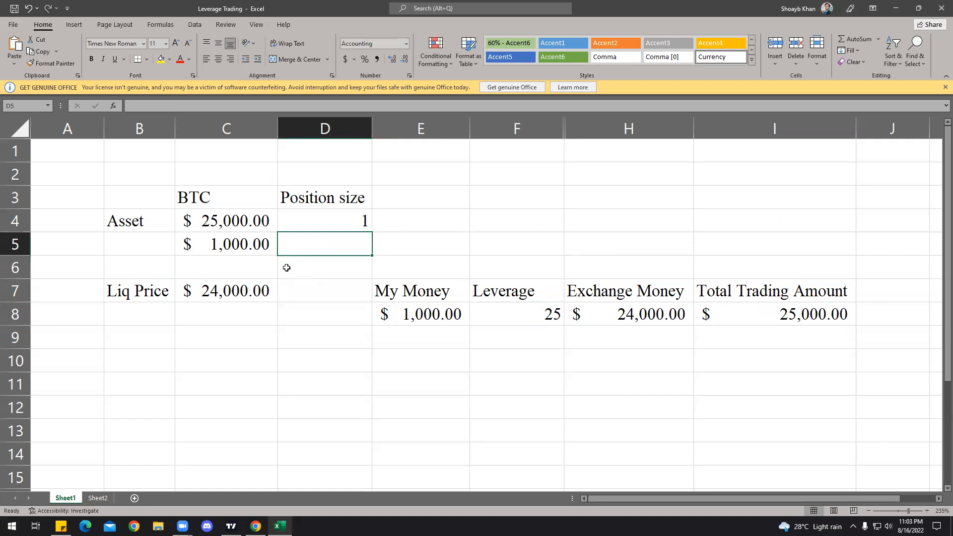
{"action": "mouse_move", "coordinate": [343, 204]}
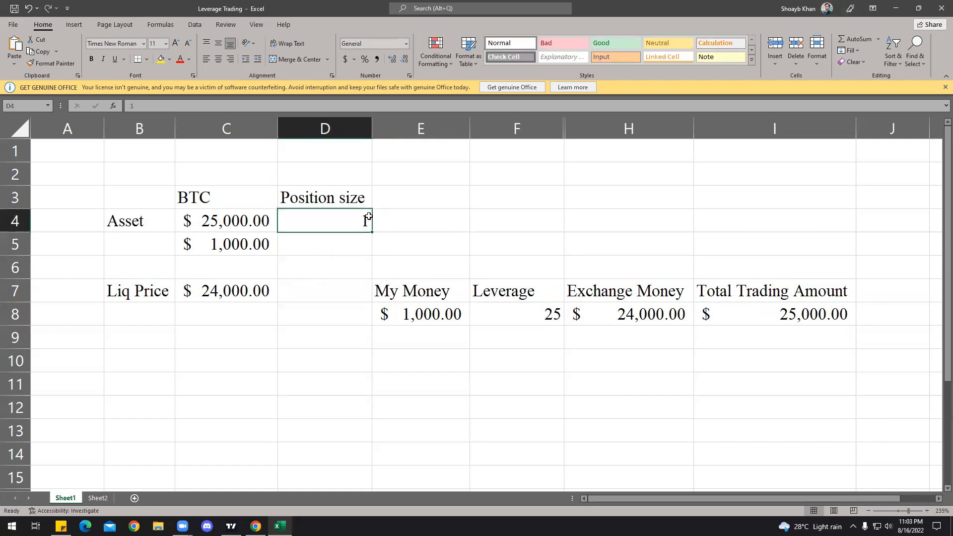
{"action": "left_click", "coordinate": [241, 244]}
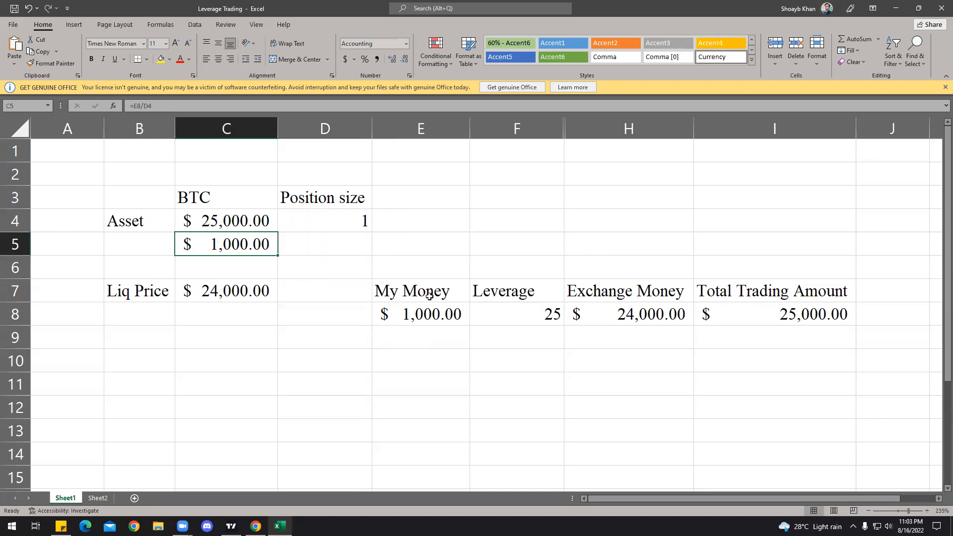
{"action": "mouse_move", "coordinate": [430, 331]}
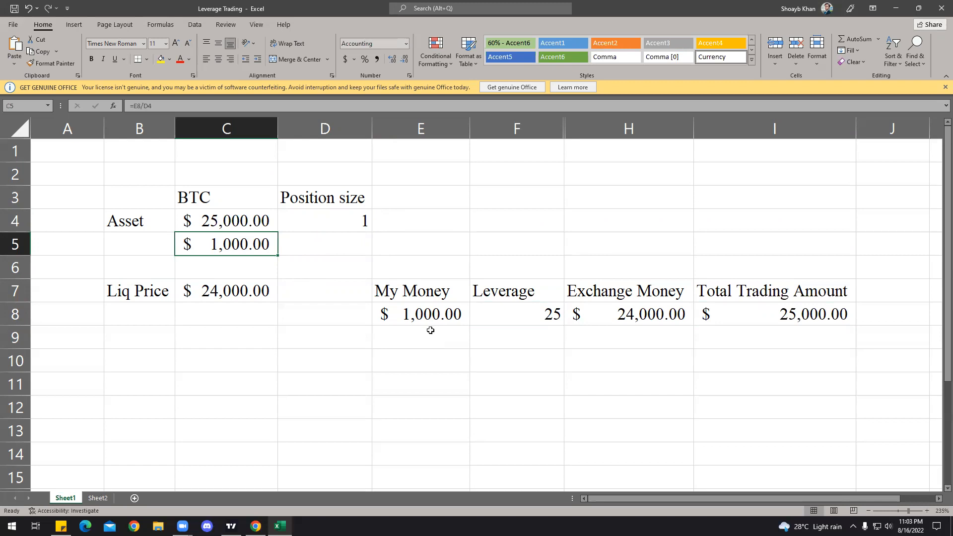
{"action": "mouse_move", "coordinate": [228, 292]}
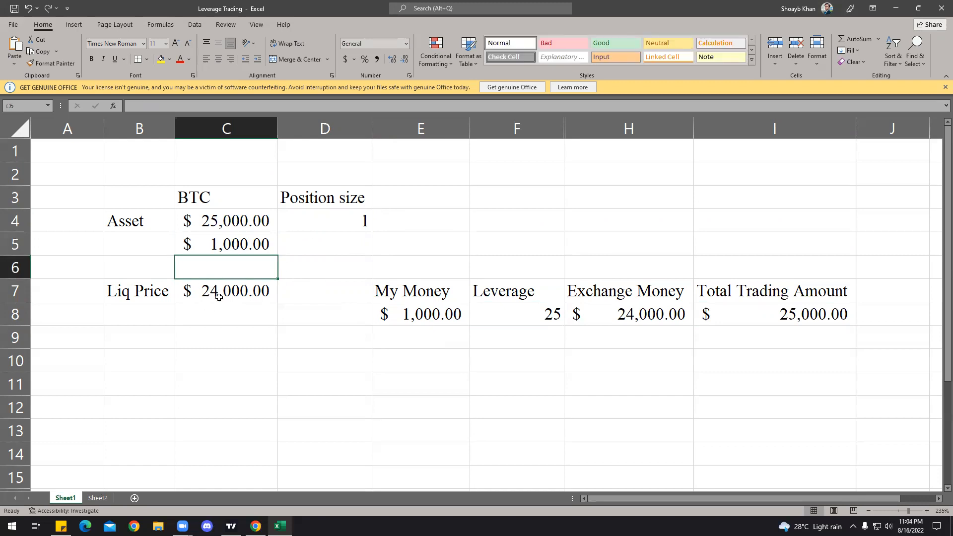
{"action": "left_click", "coordinate": [226, 291]}
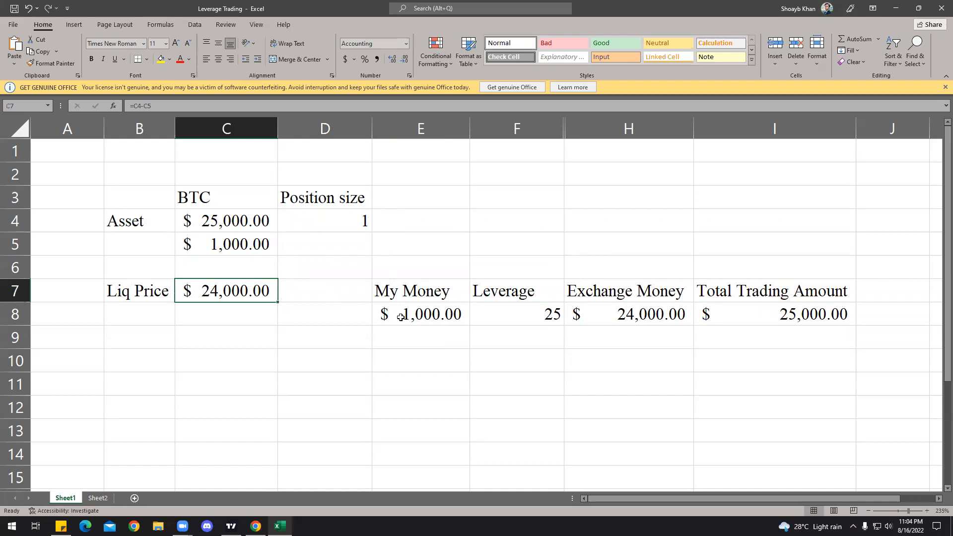
{"action": "left_click", "coordinate": [645, 313]}
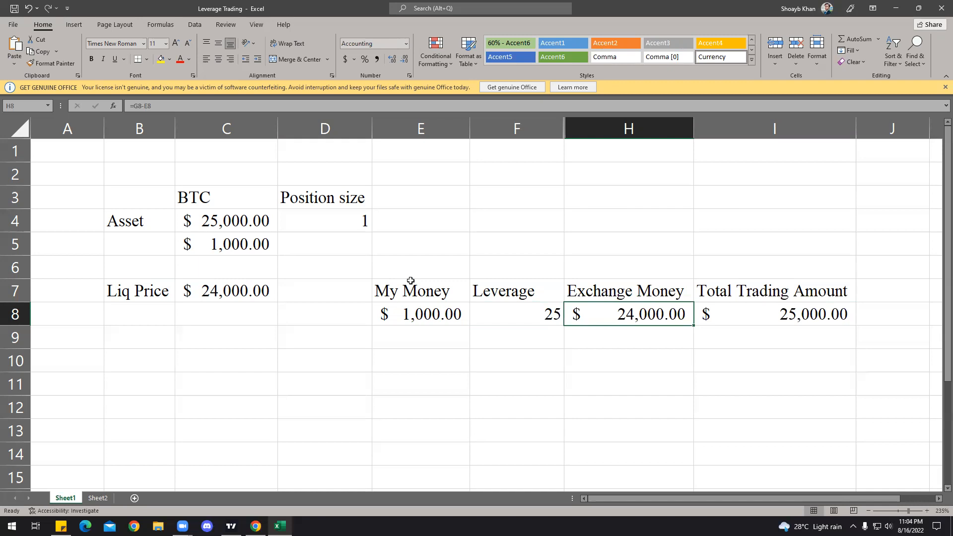
Review Exchange Money, Liq Price, the $125,000 trading total and position size at leverage 125
{"action": "left_click", "coordinate": [226, 290]}
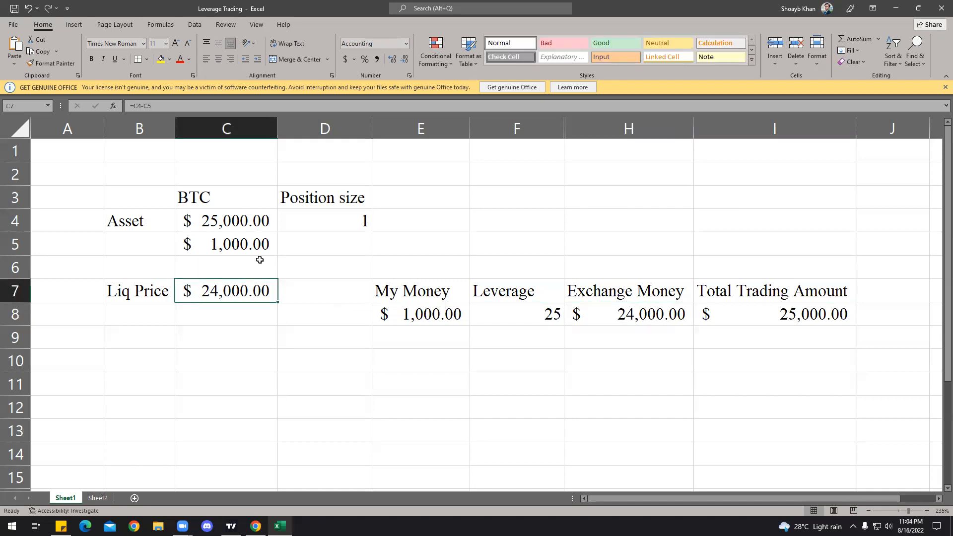
{"action": "left_click", "coordinate": [421, 313]}
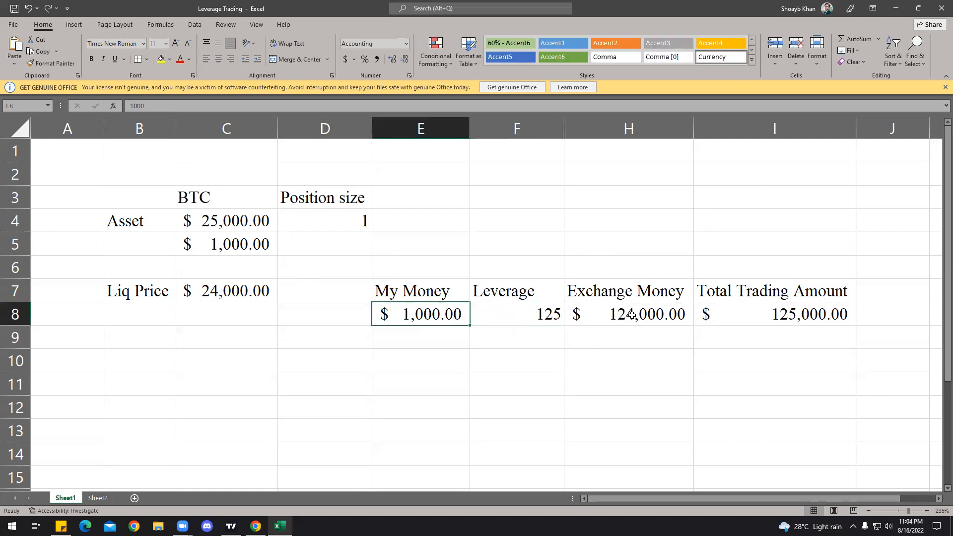
{"action": "left_click", "coordinate": [775, 314]}
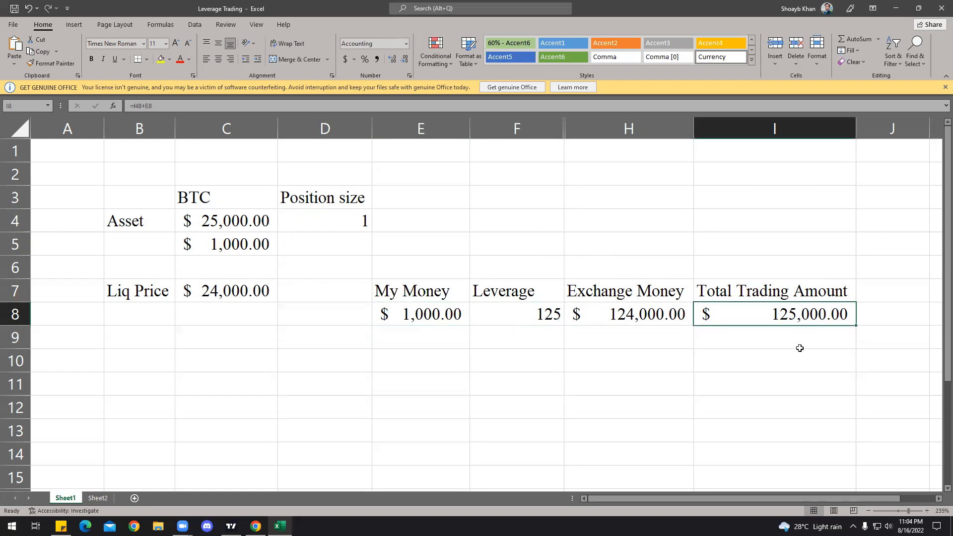
{"action": "left_click", "coordinate": [324, 221]}
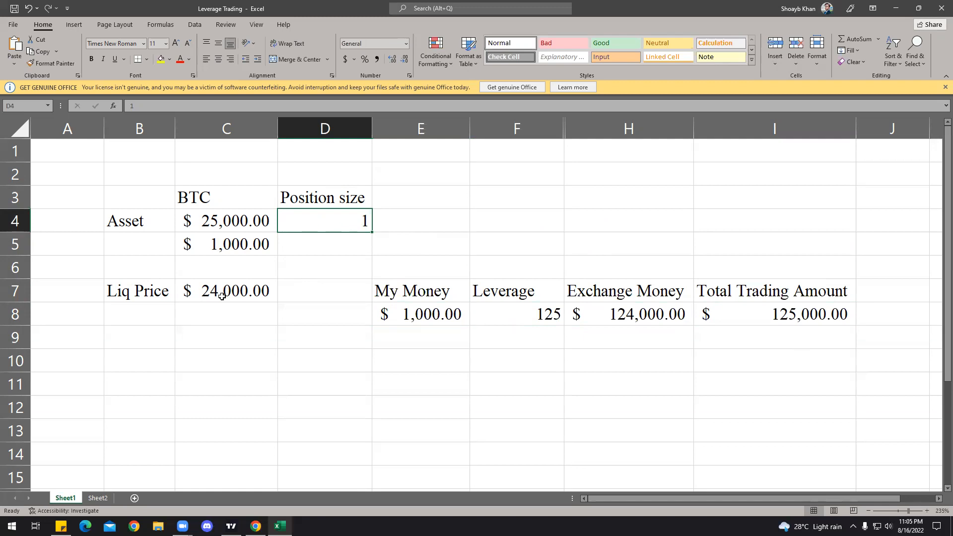
Re-enter leverage 125 in F8 and select the position size cell
{"action": "left_click", "coordinate": [533, 315]}
{"action": "type", "text": "10"}
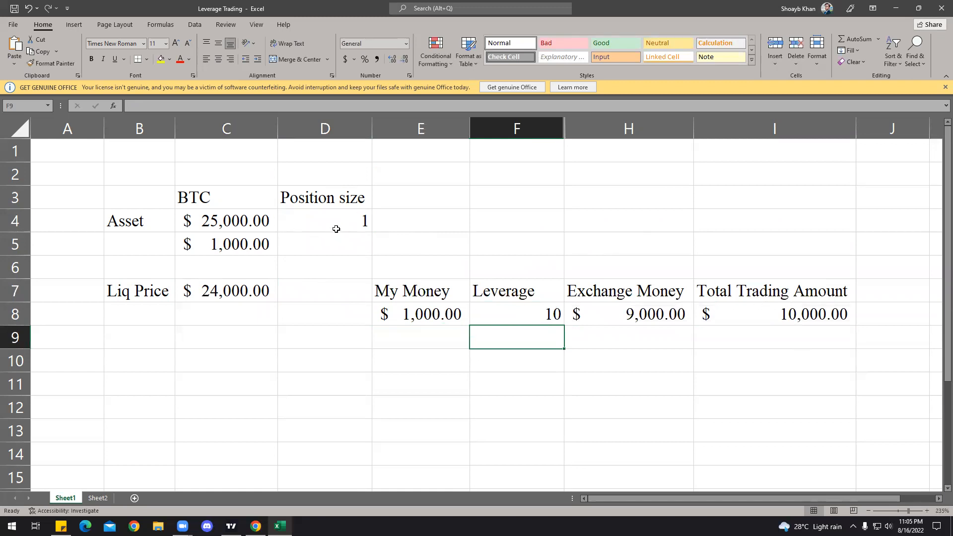
{"action": "mouse_move", "coordinate": [784, 330]}
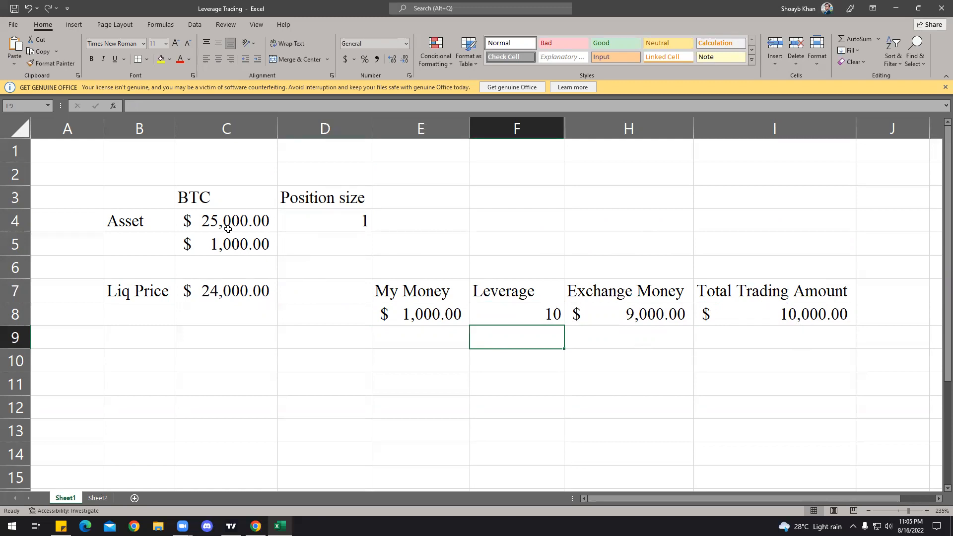
{"action": "mouse_move", "coordinate": [257, 228]}
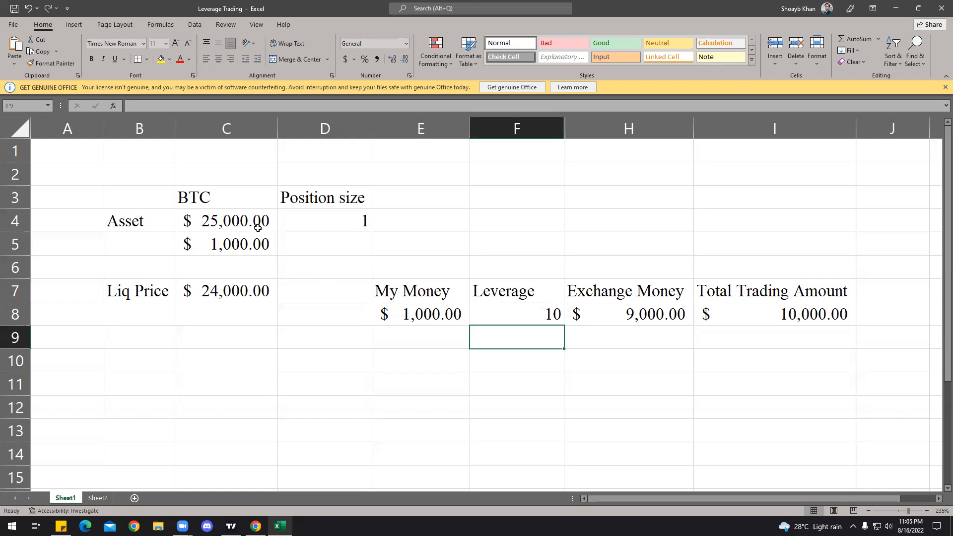
{"action": "left_click", "coordinate": [516, 314]}
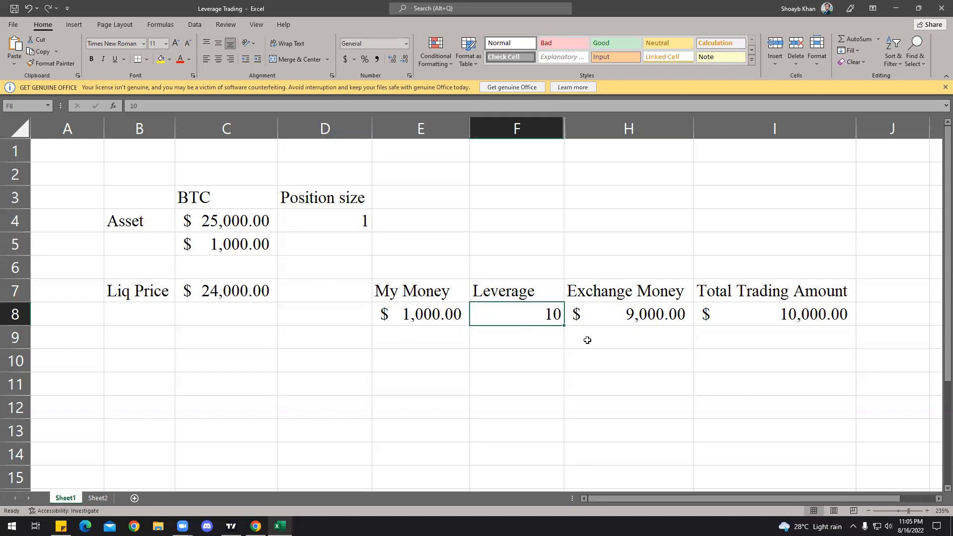
{"action": "type", "text": "125"}
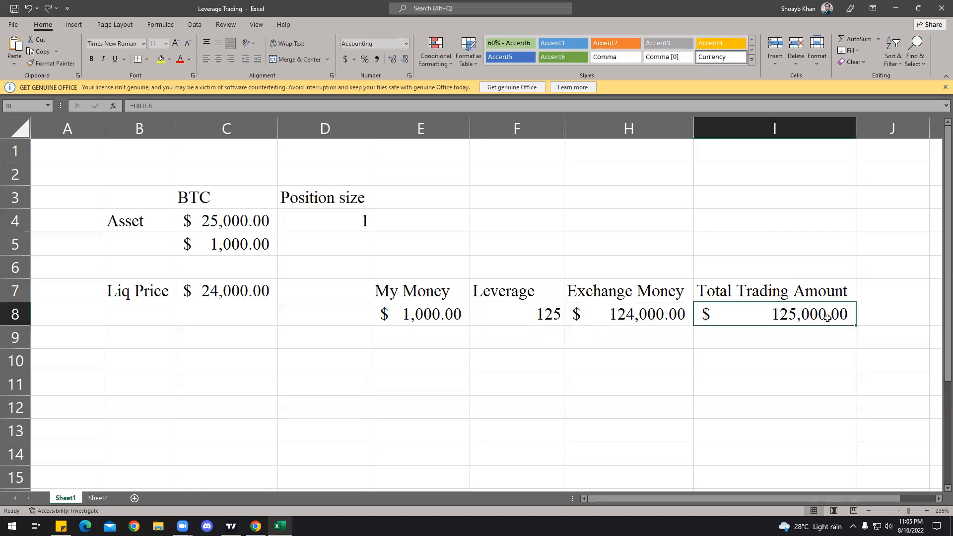
{"action": "mouse_move", "coordinate": [418, 317]}
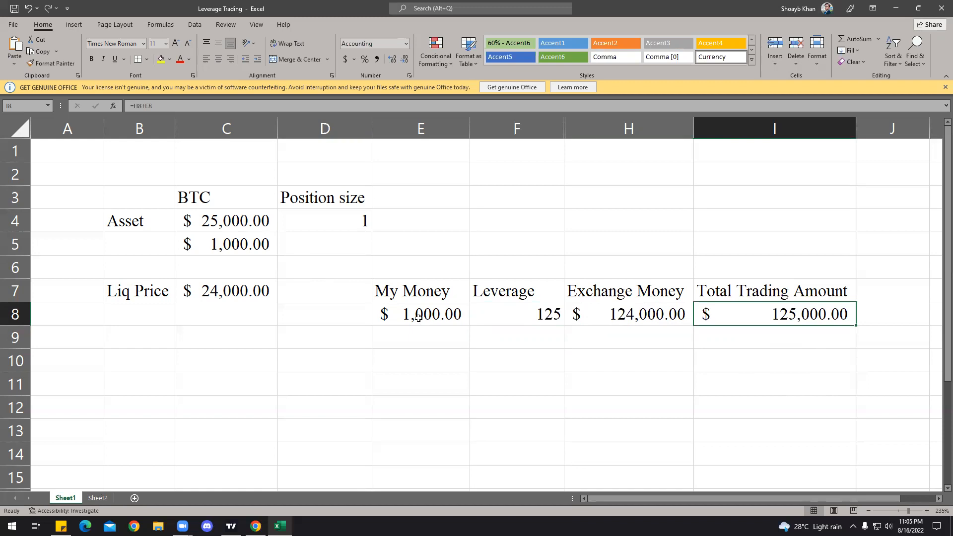
{"action": "left_click", "coordinate": [325, 221]}
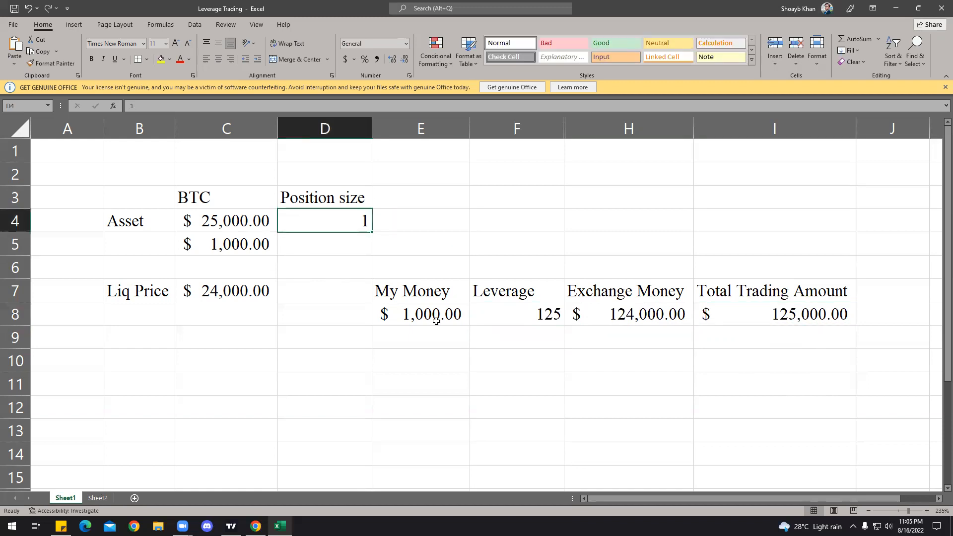
{"action": "mouse_move", "coordinate": [589, 308]}
{"action": "type", "text": "25"}
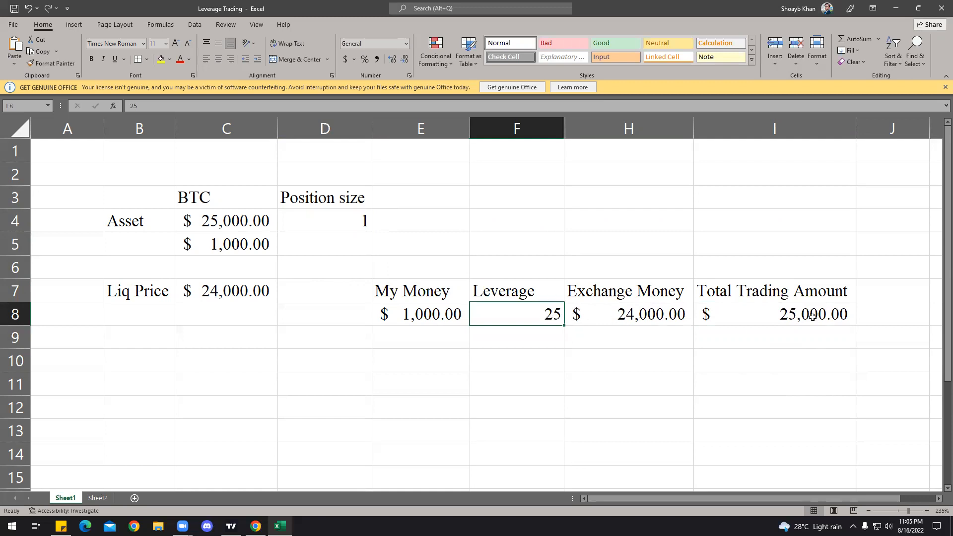
{"action": "mouse_move", "coordinate": [573, 215]}
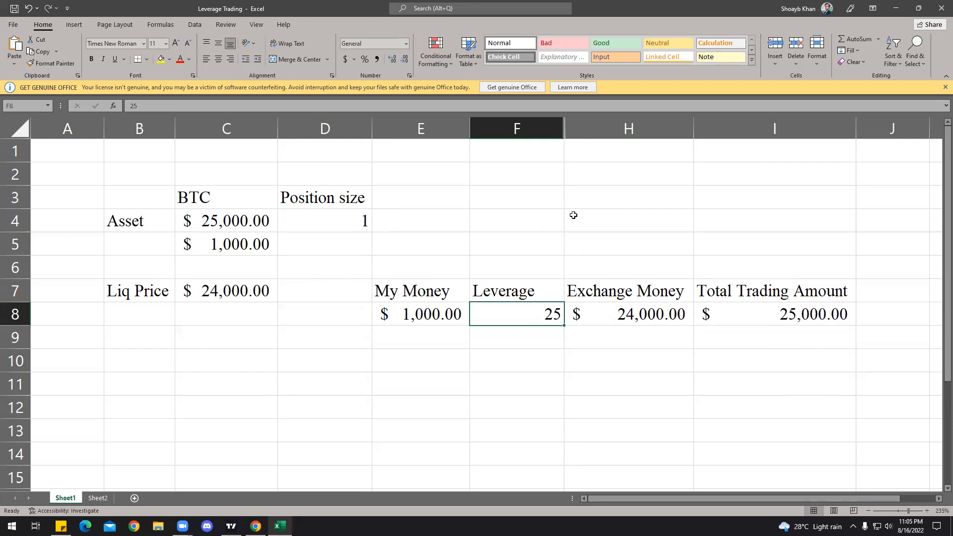
Try a position size of 0.5 and check how the Liq Price is calculated
{"action": "left_click", "coordinate": [324, 221]}
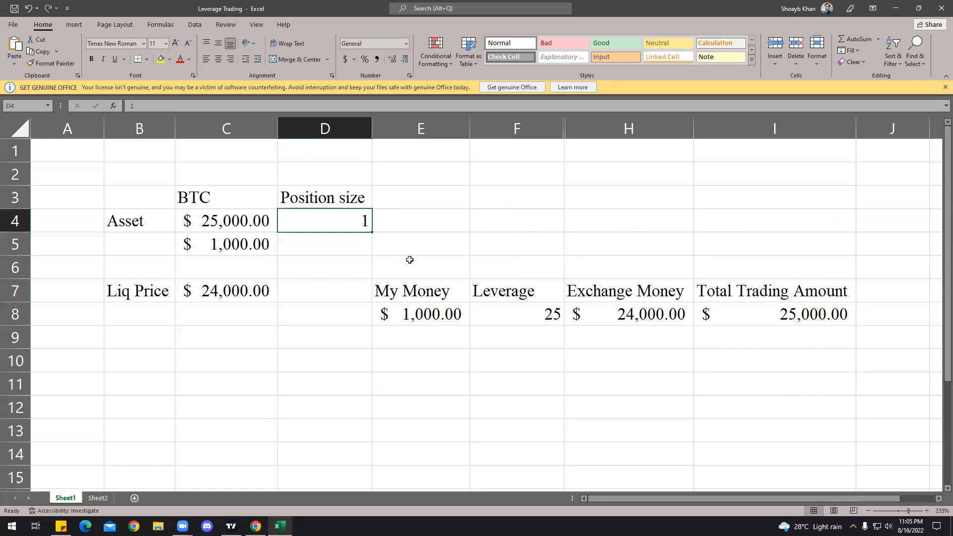
{"action": "type", "text": "0"}
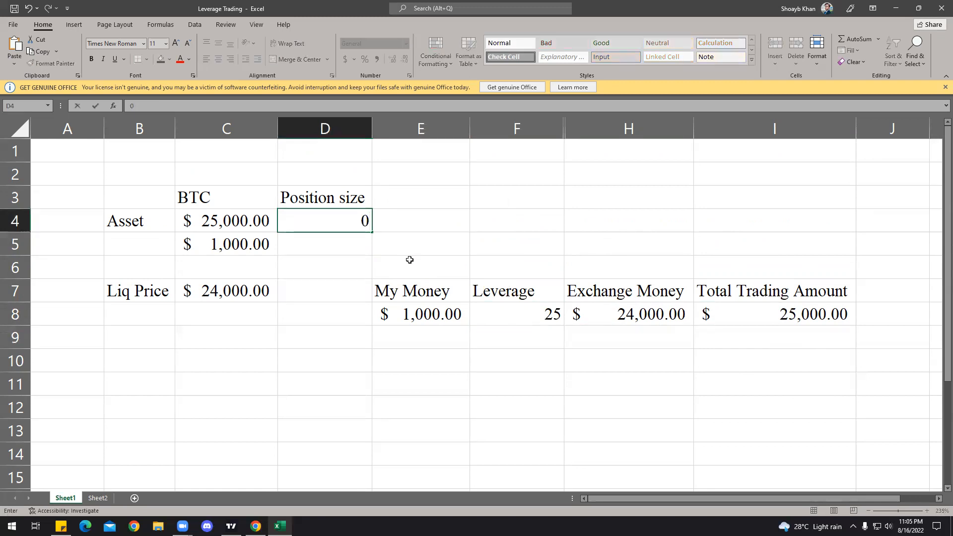
{"action": "type", "text": ".5"}
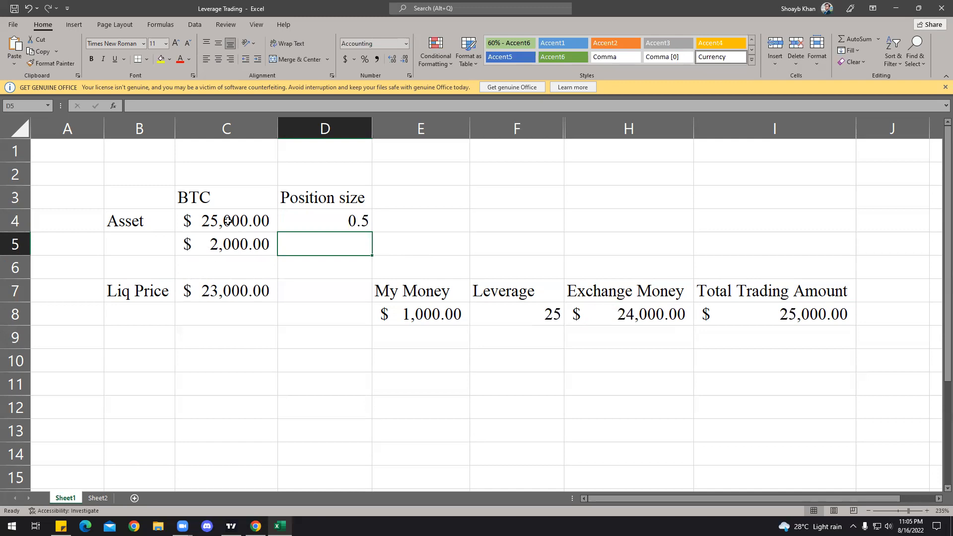
{"action": "mouse_move", "coordinate": [179, 393]}
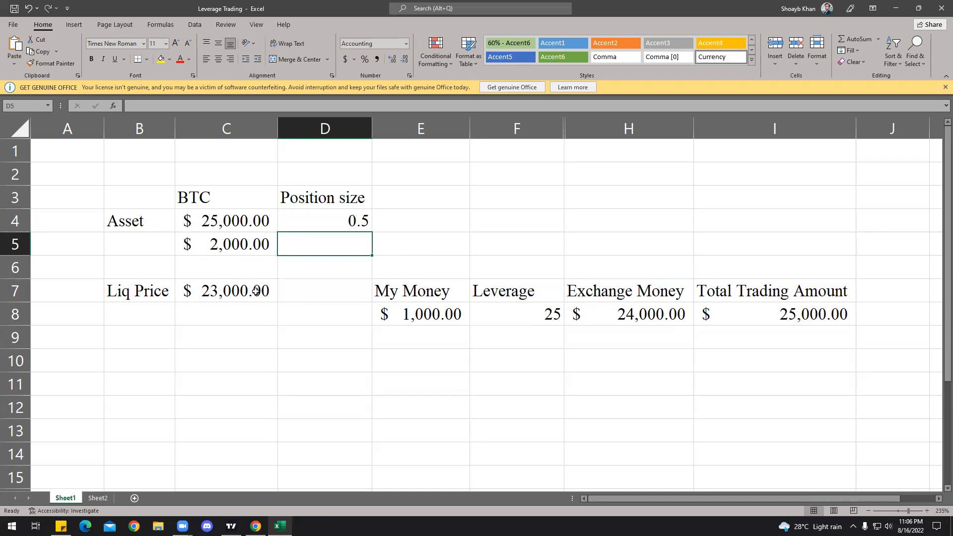
{"action": "mouse_move", "coordinate": [254, 298]}
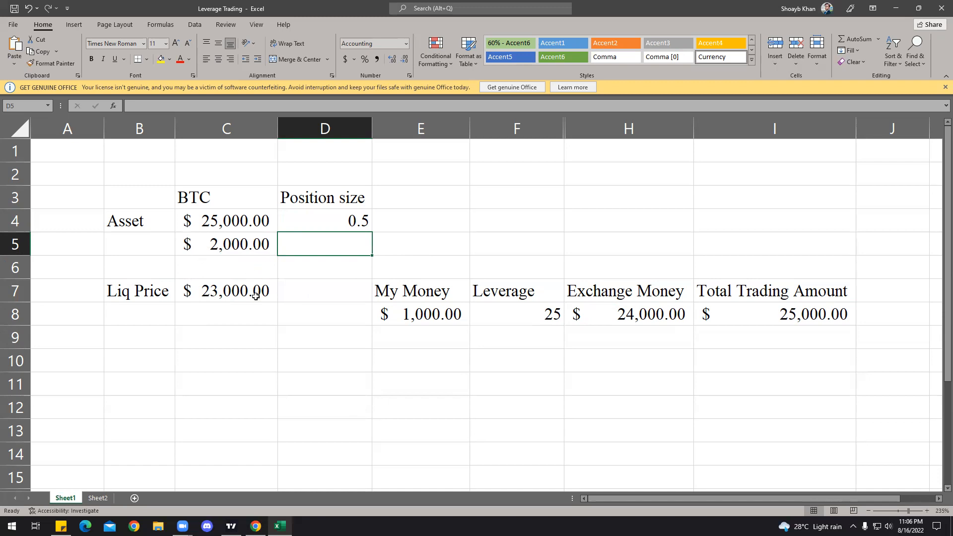
{"action": "left_click", "coordinate": [226, 291]}
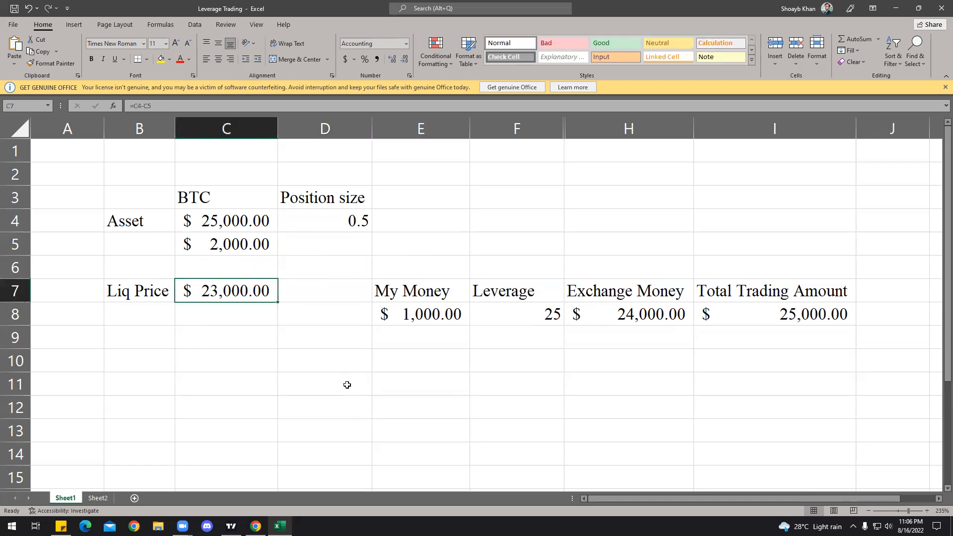
Change position size to 1 and recheck the =C4-C5 Liq Price formula
{"action": "left_click", "coordinate": [325, 221]}
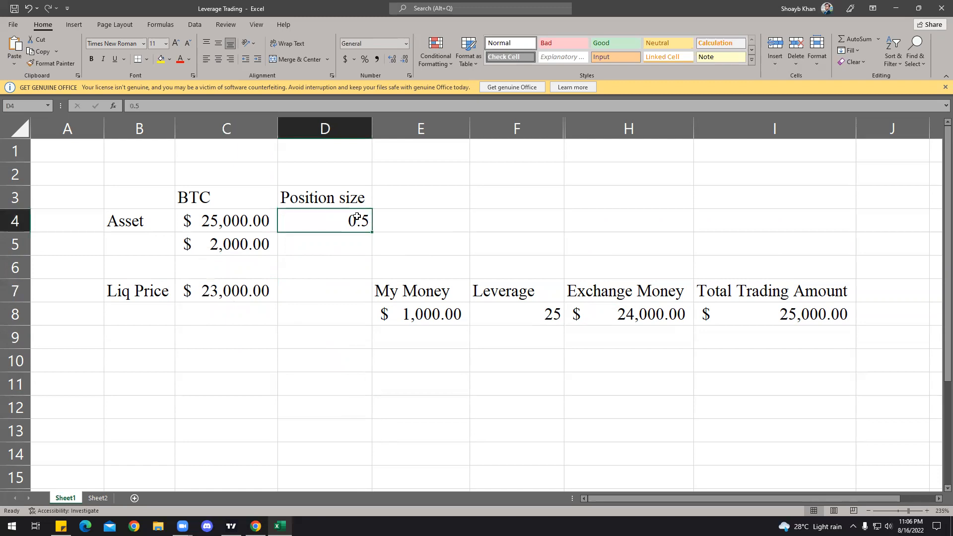
{"action": "type", "text": "1"}
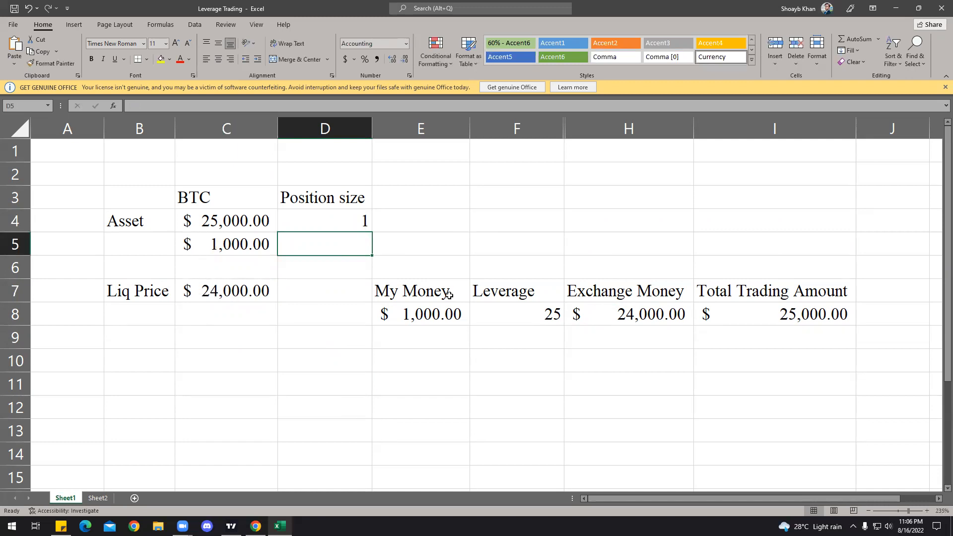
{"action": "mouse_move", "coordinate": [369, 208]}
{"action": "type", "text": "2"}
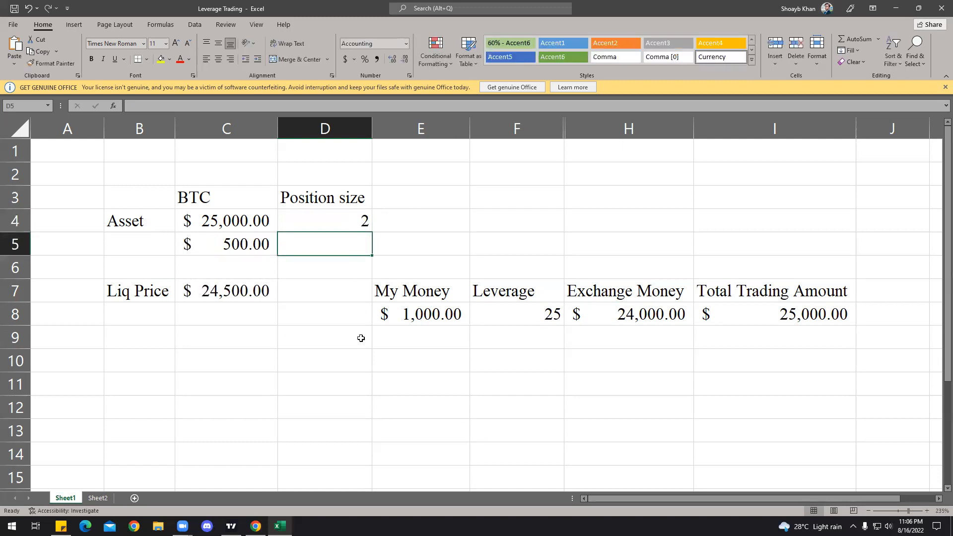
{"action": "mouse_move", "coordinate": [361, 359]}
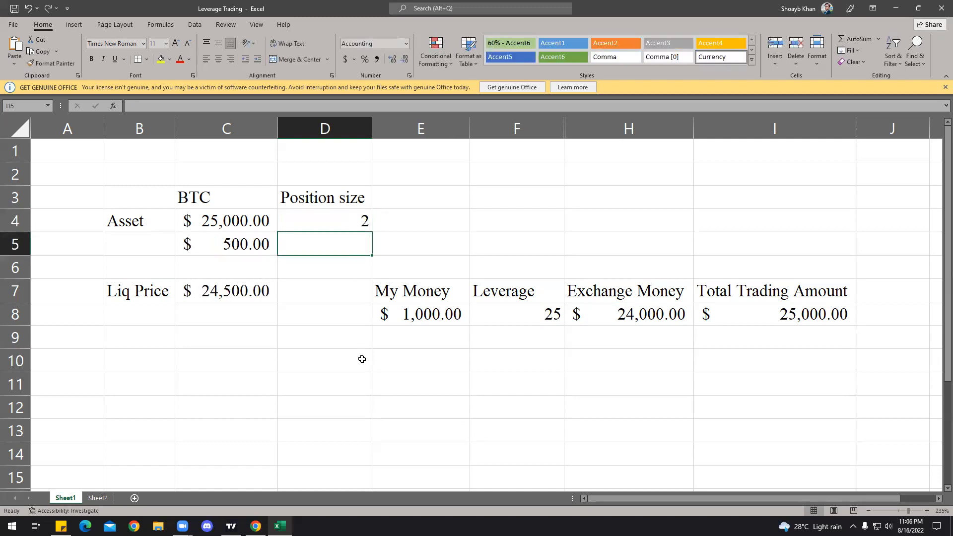
{"action": "mouse_move", "coordinate": [359, 280]}
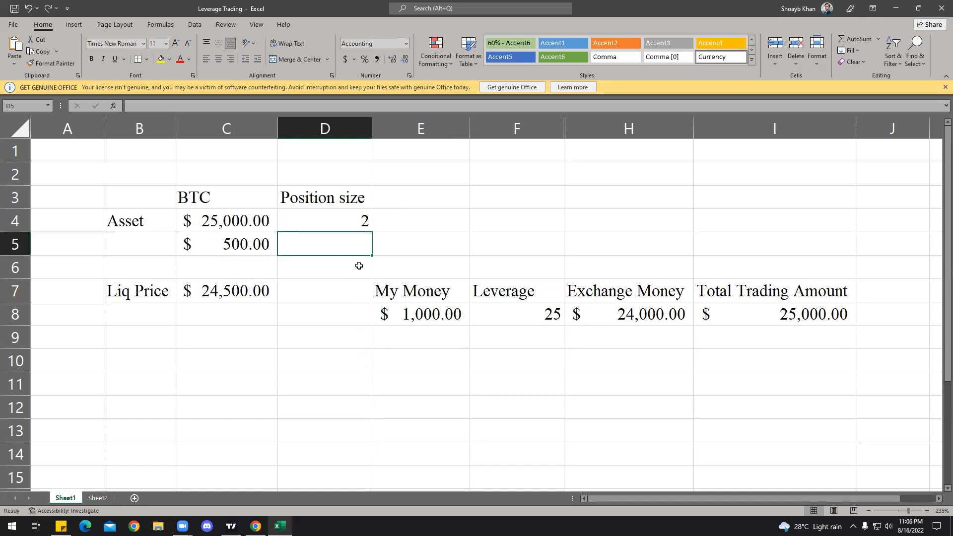
{"action": "left_click", "coordinate": [324, 291]}
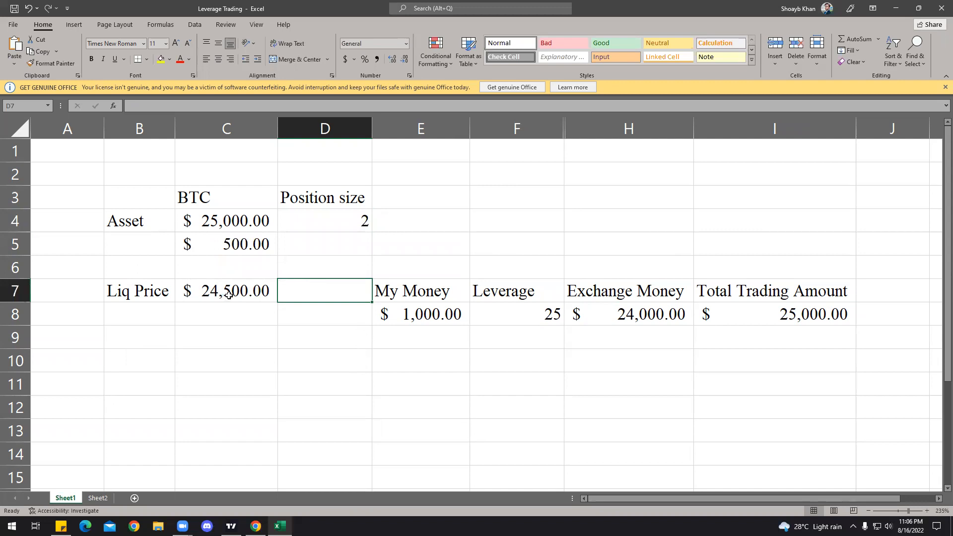
{"action": "left_click", "coordinate": [226, 292]}
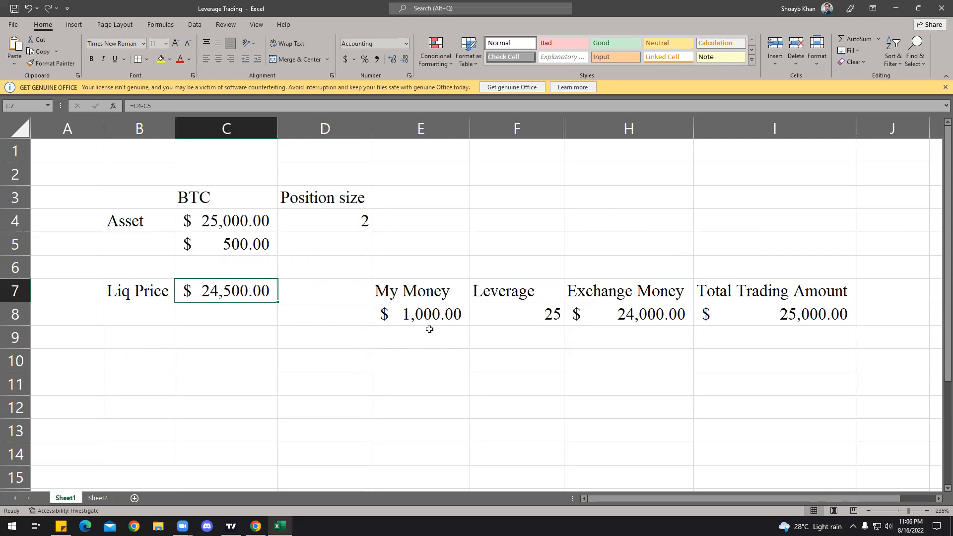
{"action": "left_click", "coordinate": [324, 220]}
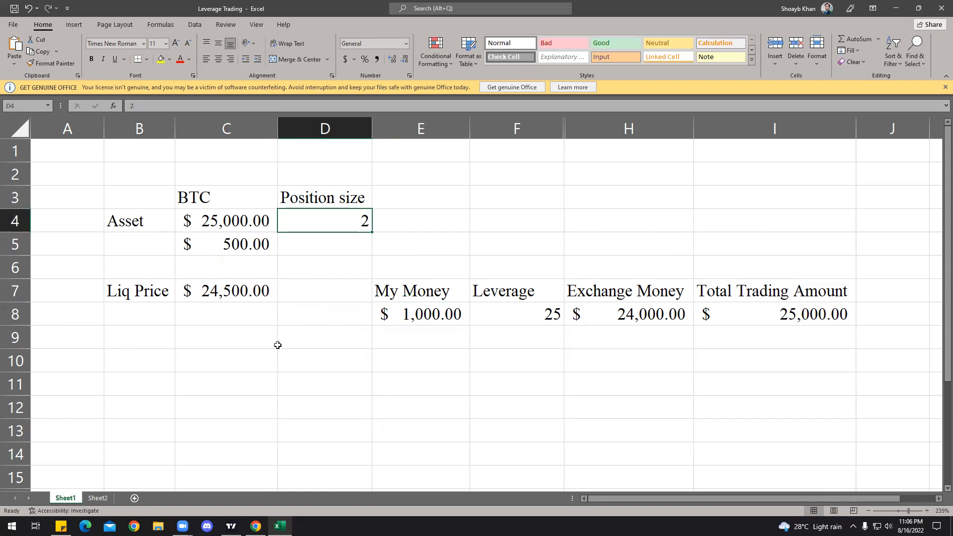
{"action": "mouse_move", "coordinate": [277, 343]}
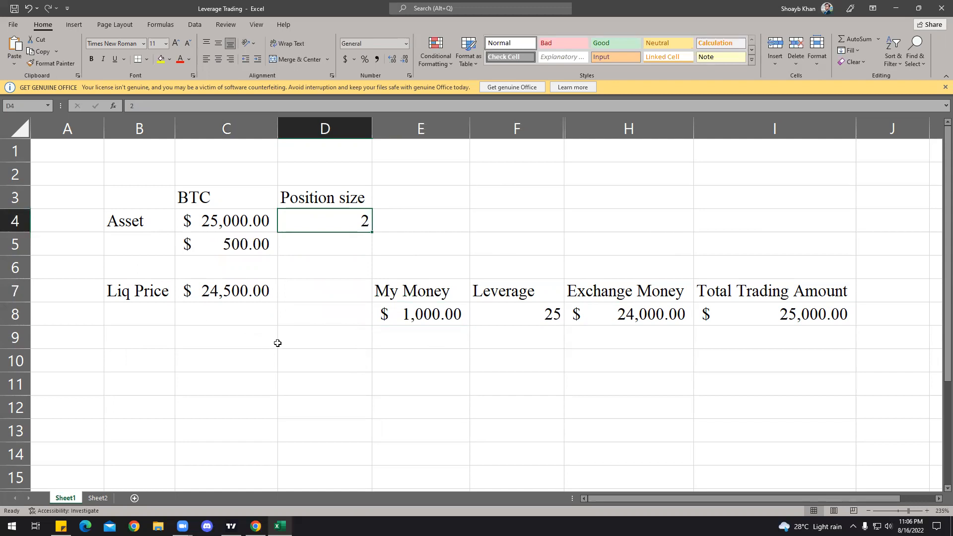
{"action": "mouse_move", "coordinate": [306, 252]}
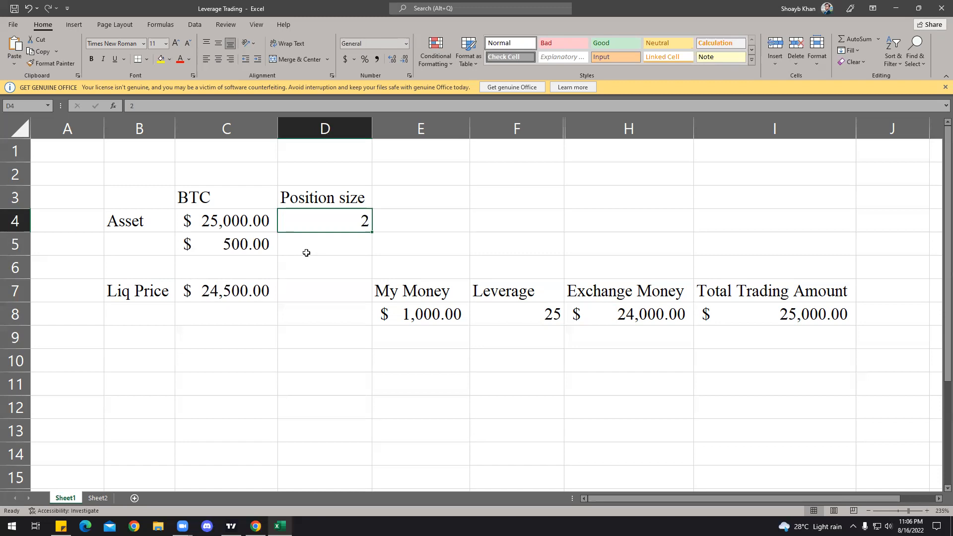
Enter 10000 and 2 into the model, then check the Liq Price calculation
{"action": "type", "text": "1"}
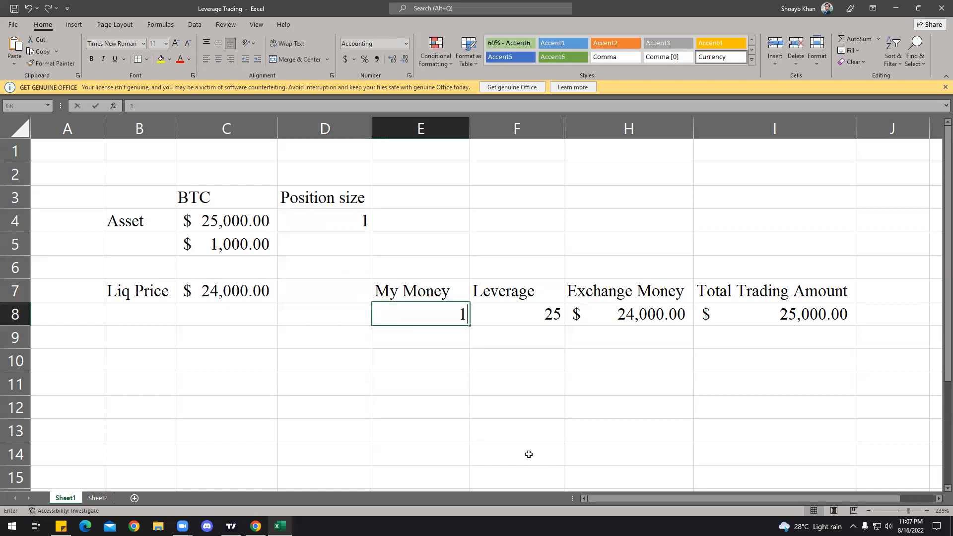
{"action": "type", "text": "0000"}
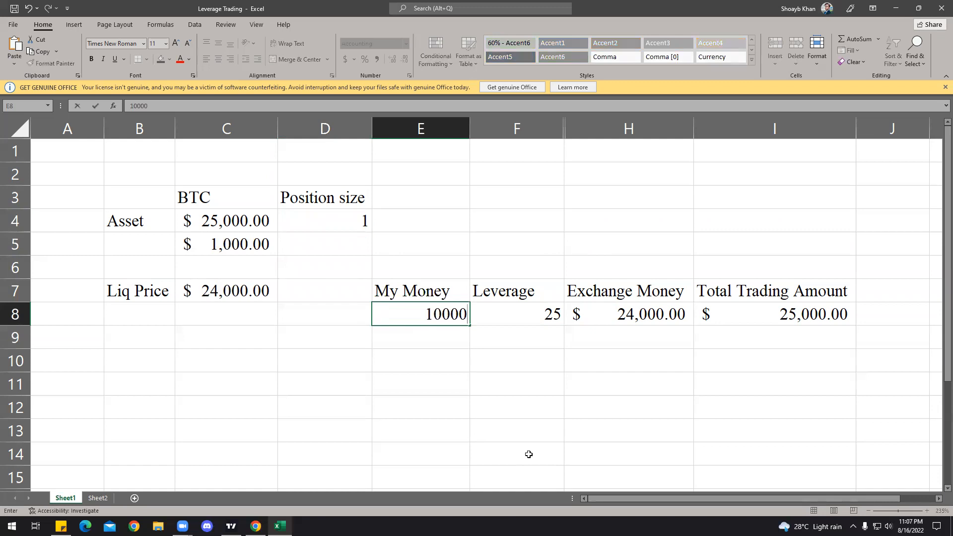
{"action": "type", "text": "25,"}
{"action": "left_click", "coordinate": [516, 313]}
{"action": "type", "text": "1"}
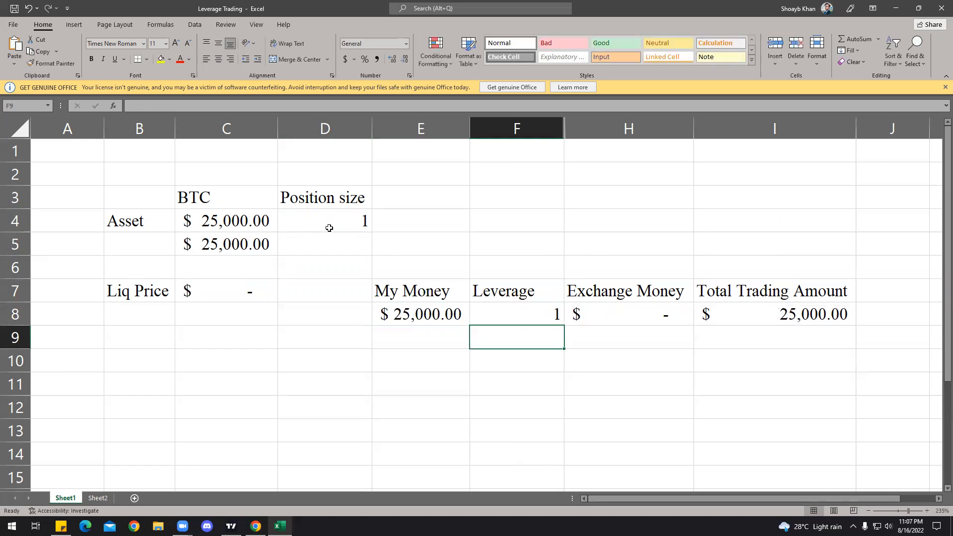
{"action": "left_click", "coordinate": [324, 220]}
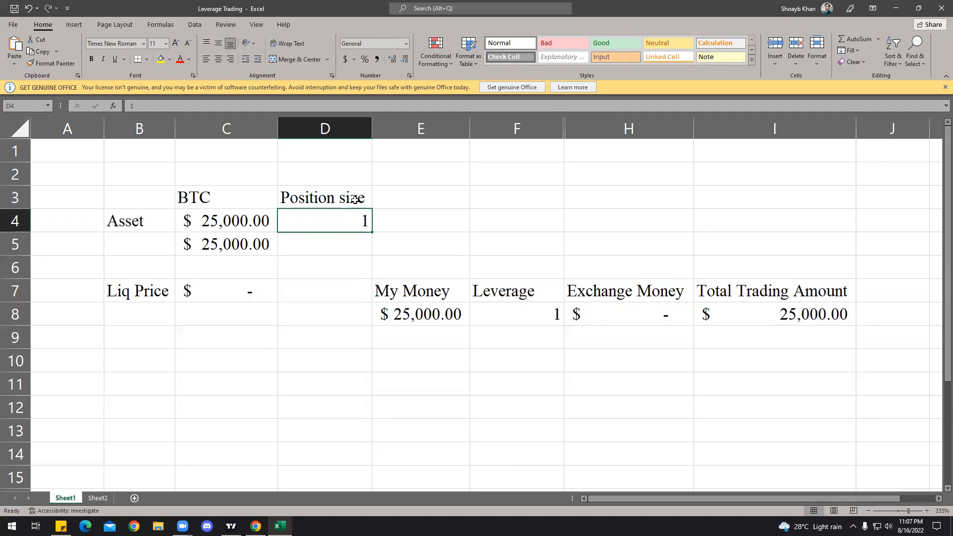
{"action": "mouse_move", "coordinate": [205, 299]}
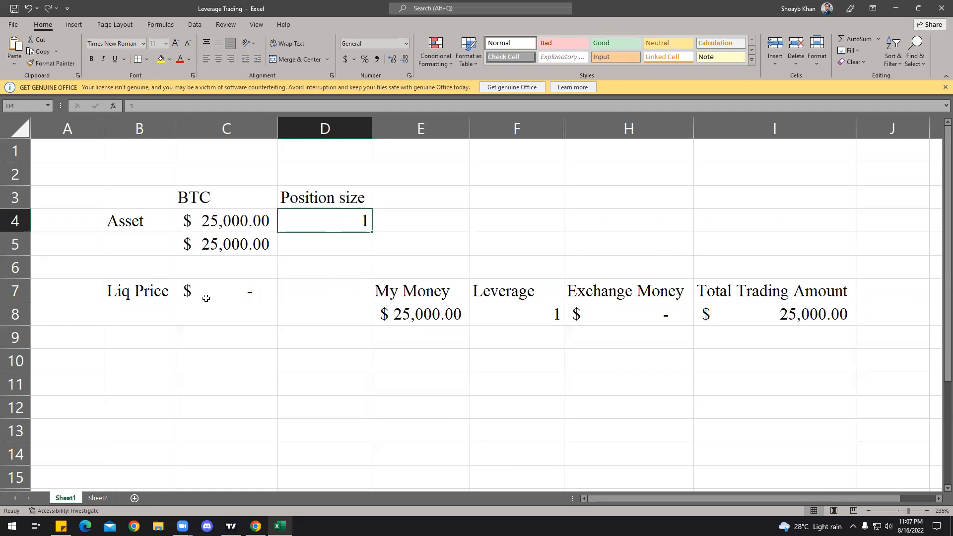
{"action": "left_click", "coordinate": [245, 291]}
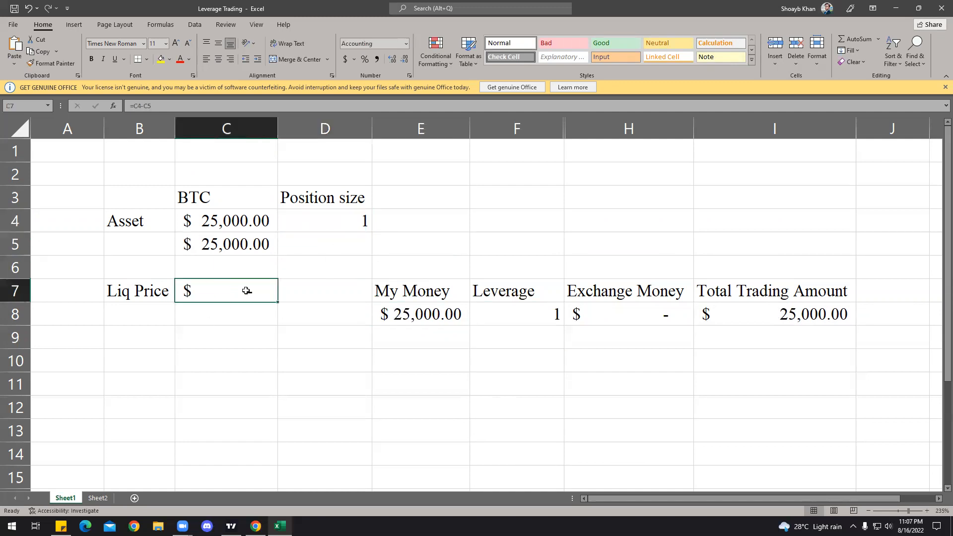
Confirm position size 2, then switch it to 1 and verify the result
{"action": "type", "text": "2"}
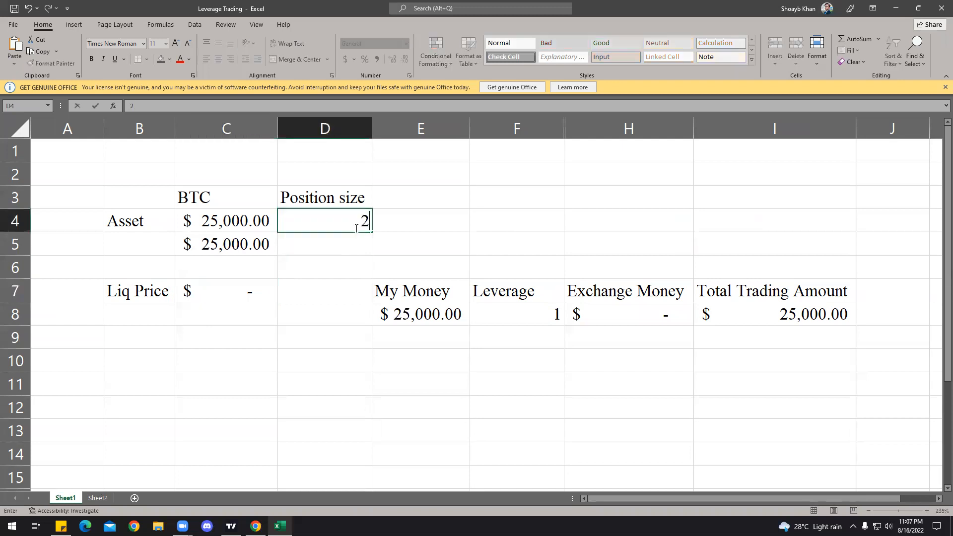
{"action": "key", "text": "Enter"}
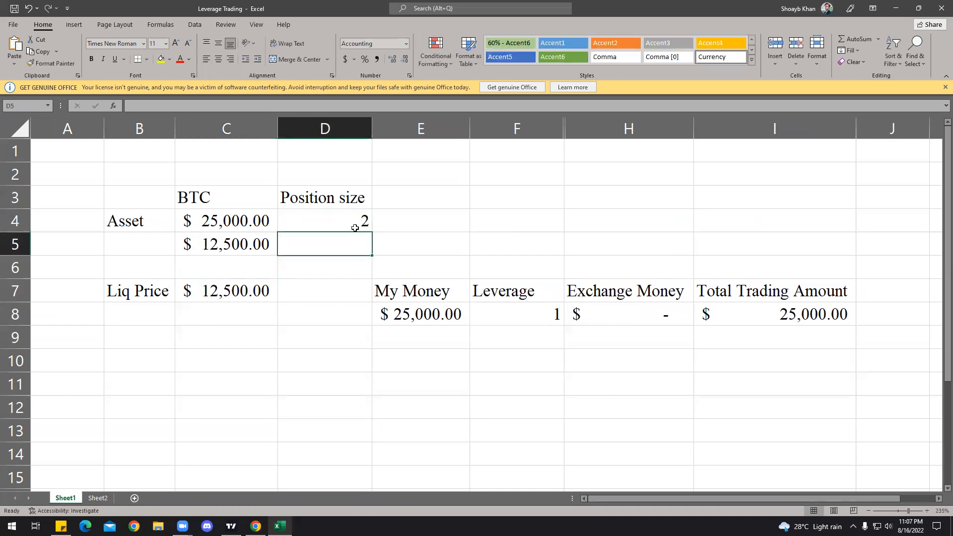
{"action": "left_click", "coordinate": [216, 291]}
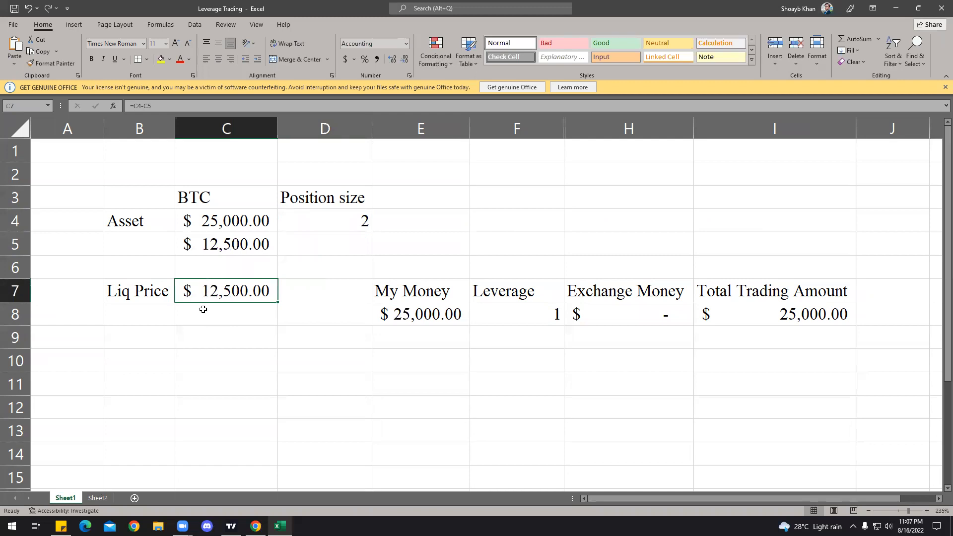
{"action": "left_click", "coordinate": [325, 222]}
{"action": "type", "text": "1"}
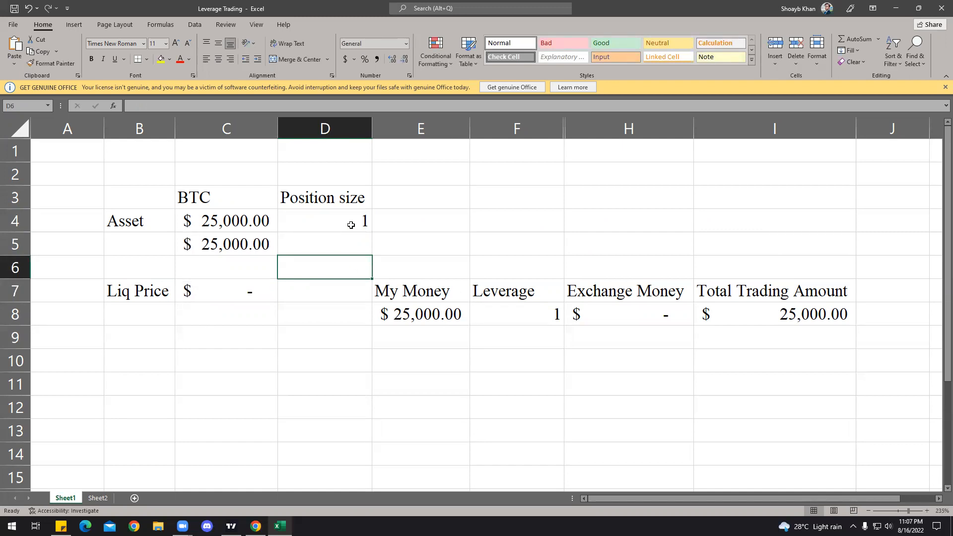
{"action": "left_click", "coordinate": [325, 221]}
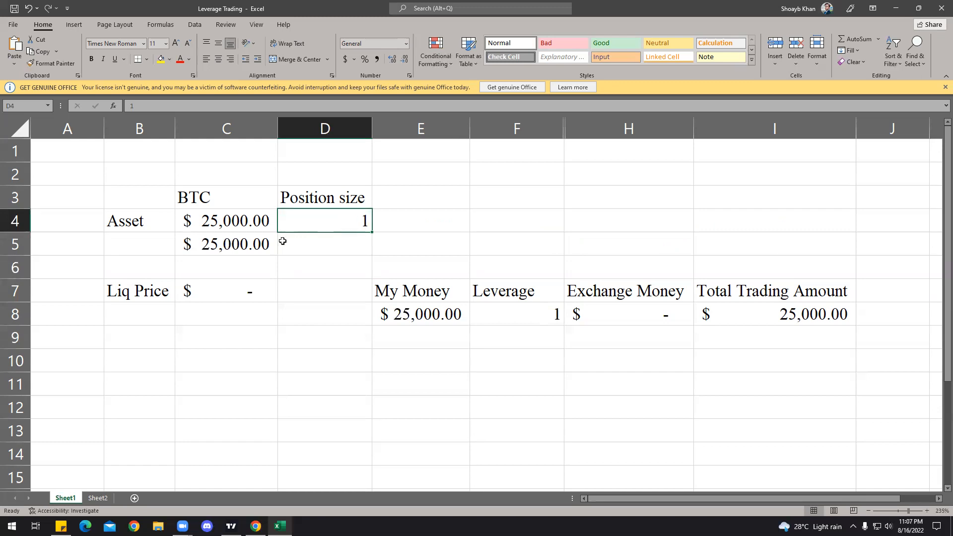
{"action": "left_click", "coordinate": [325, 291]}
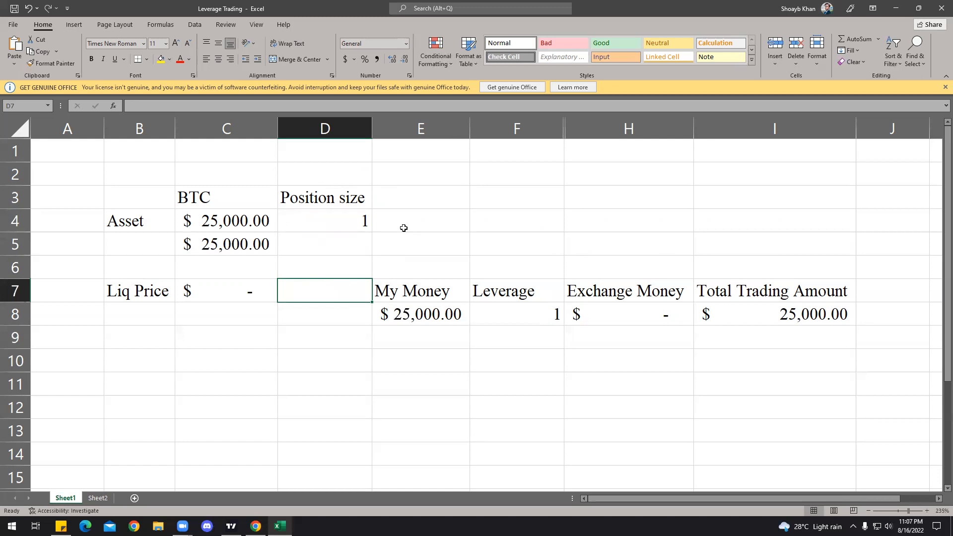
{"action": "mouse_move", "coordinate": [318, 211]}
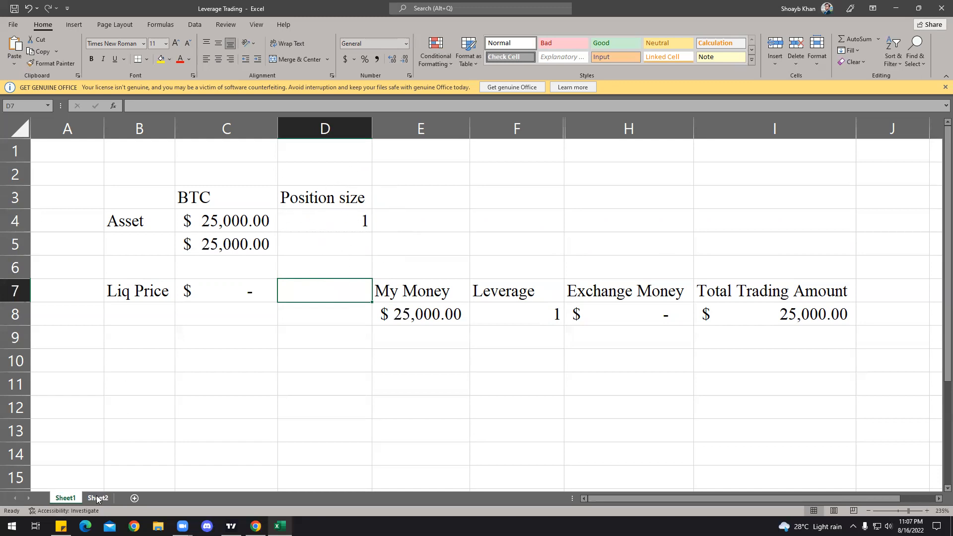
{"action": "left_click", "coordinate": [97, 498]}
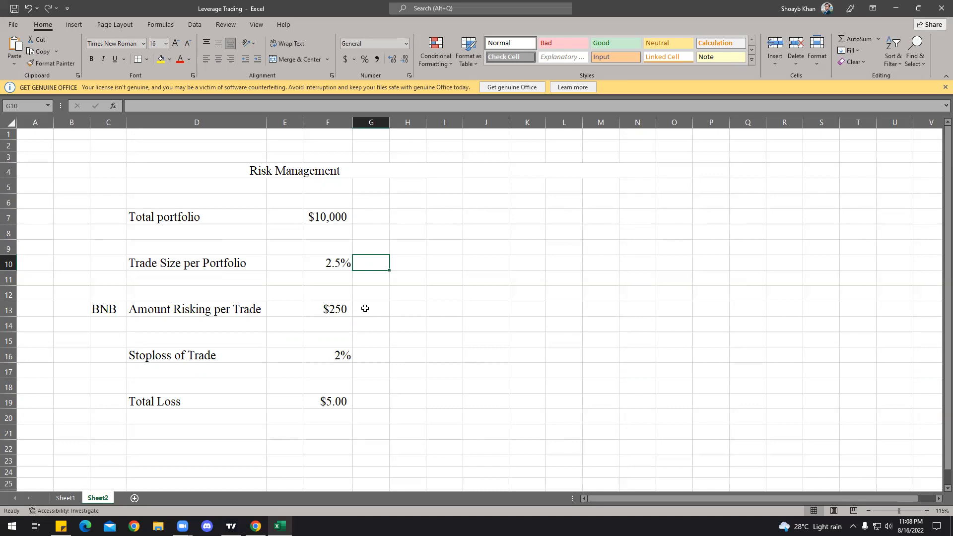
{"action": "mouse_move", "coordinate": [375, 319]}
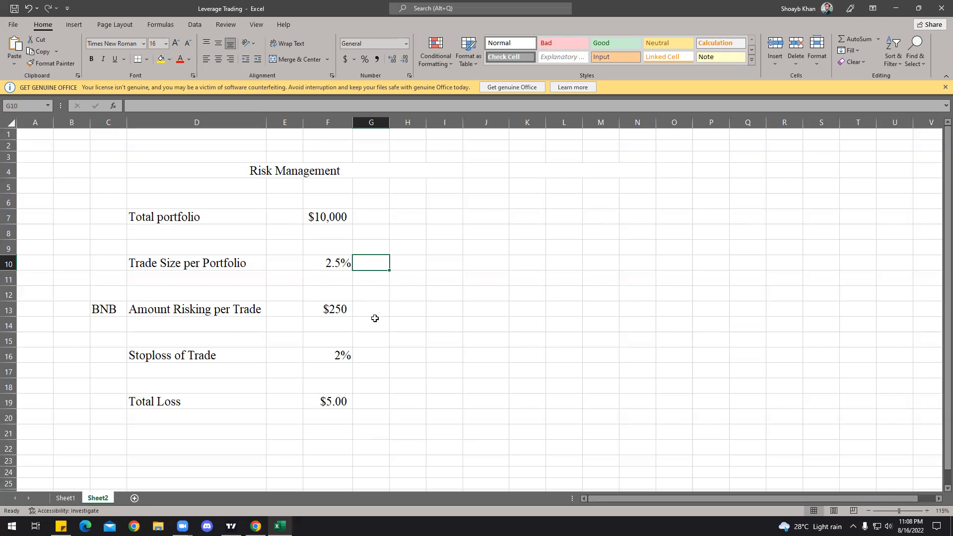
{"action": "mouse_move", "coordinate": [339, 366]}
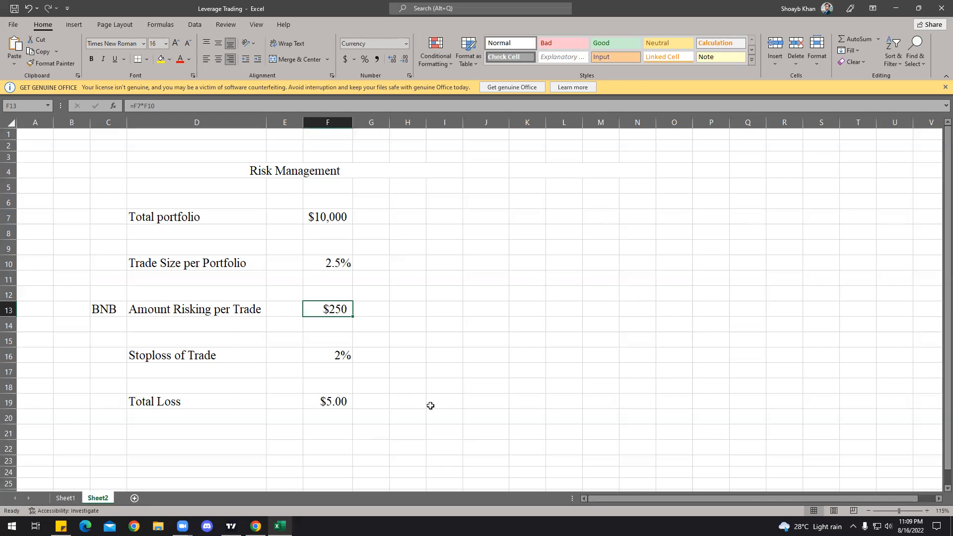
{"action": "left_click", "coordinate": [65, 498]}
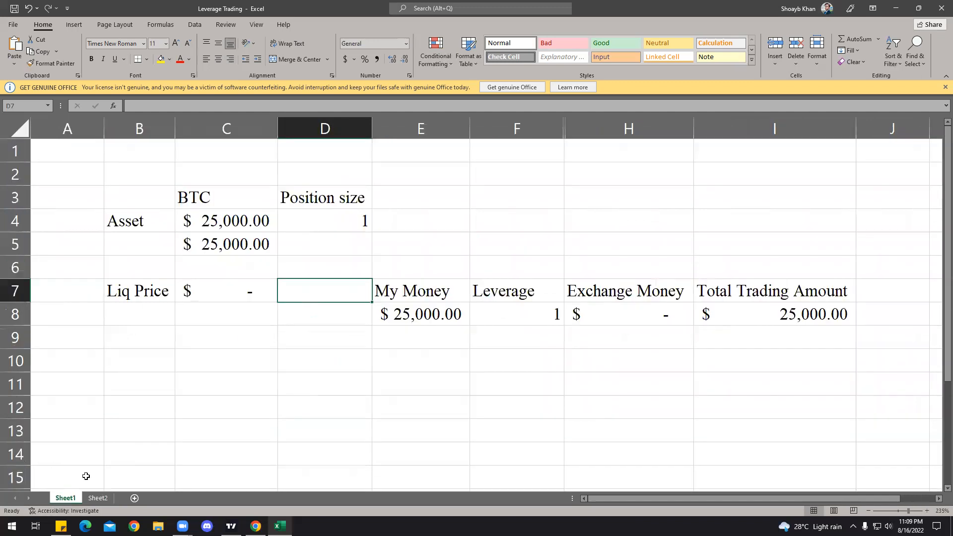
Inspect the fee table's Position Size, Price of Asset, 0.045% Factor and FF formulas
{"action": "scroll", "scroll_direction": "down", "scroll_amount": 3}
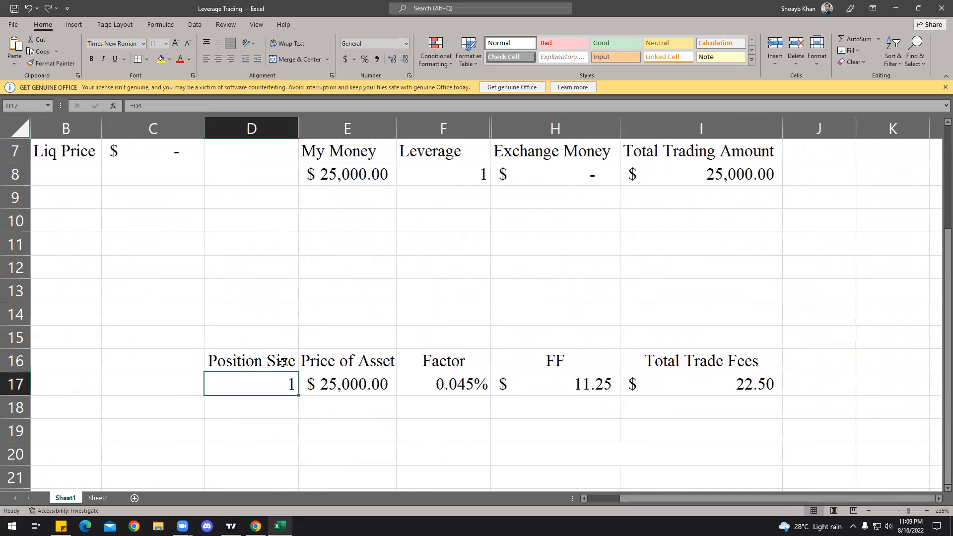
{"action": "left_click", "coordinate": [345, 335]}
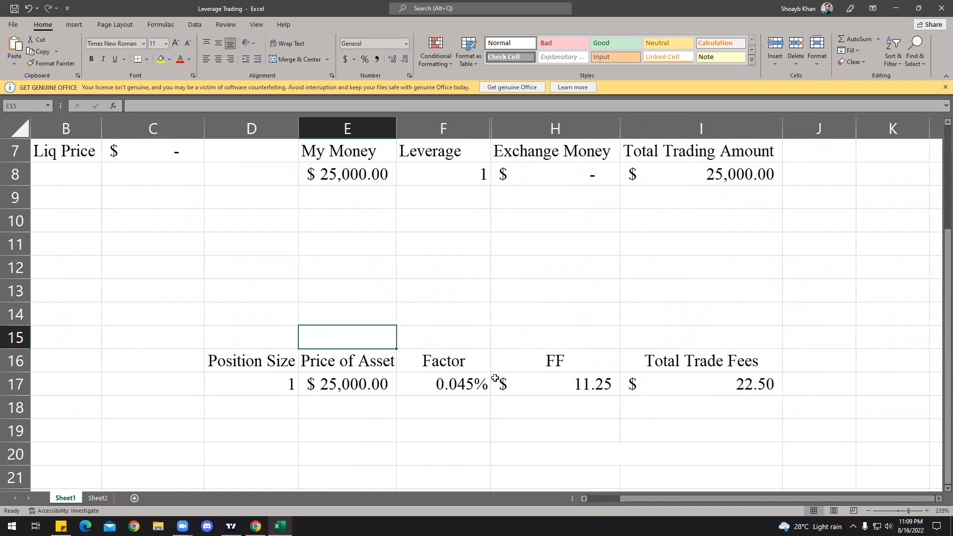
{"action": "left_click", "coordinate": [701, 360]}
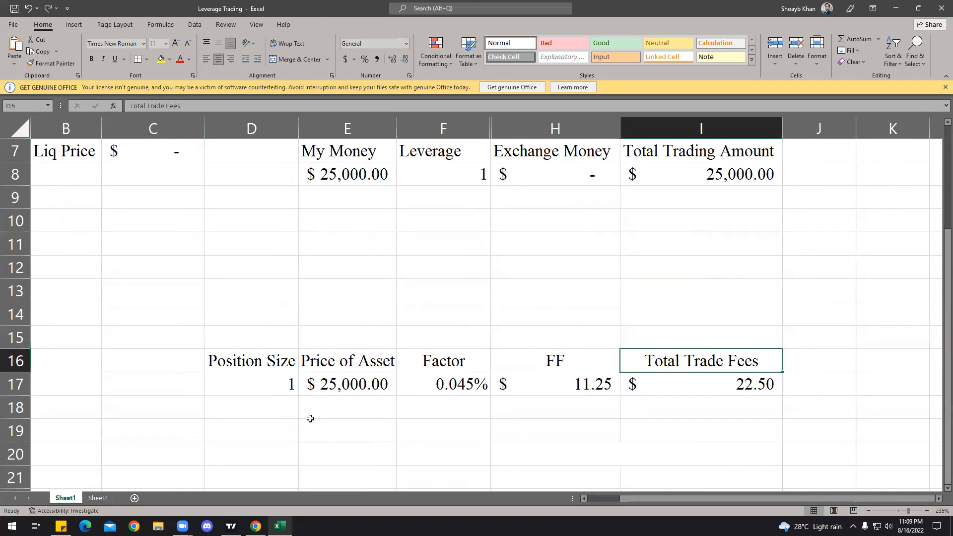
{"action": "left_click", "coordinate": [250, 384]}
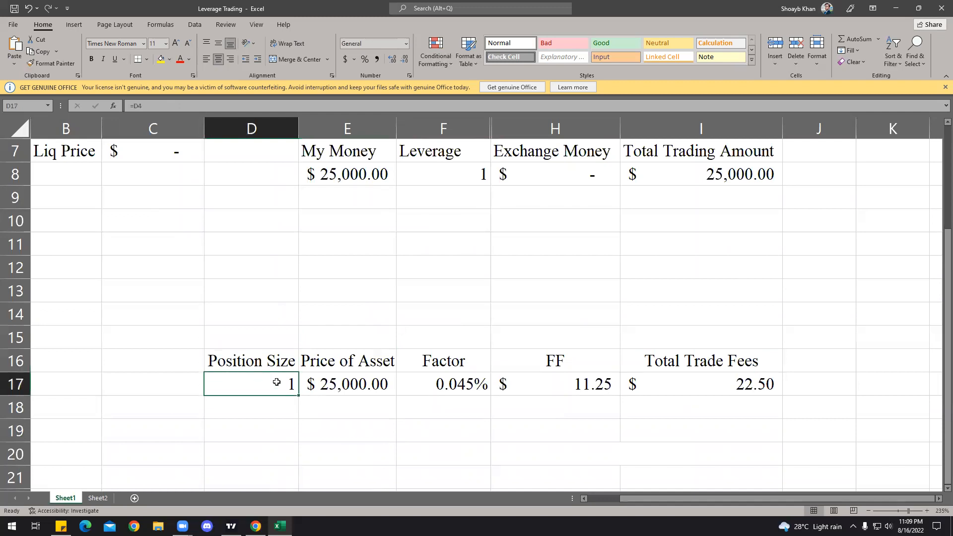
{"action": "left_click", "coordinate": [347, 430]}
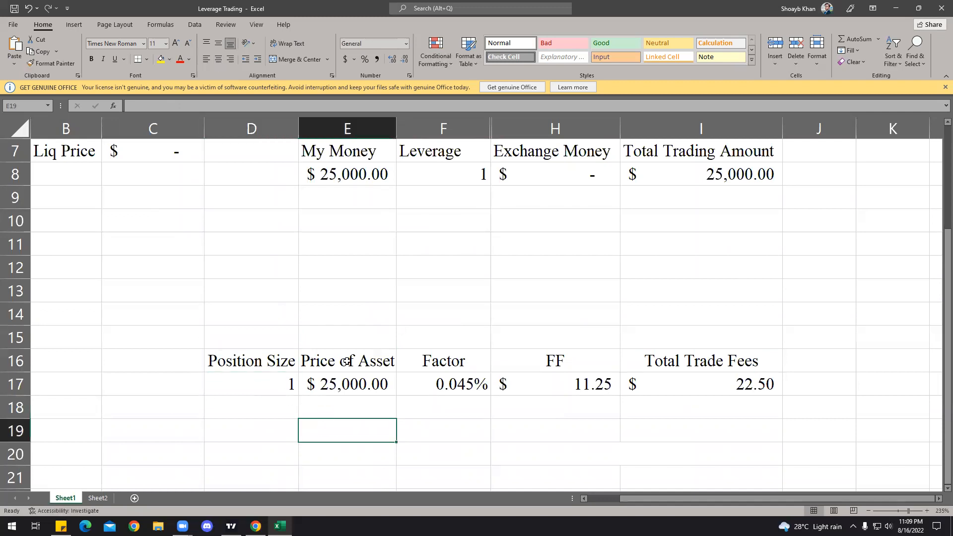
{"action": "left_click", "coordinate": [354, 384]}
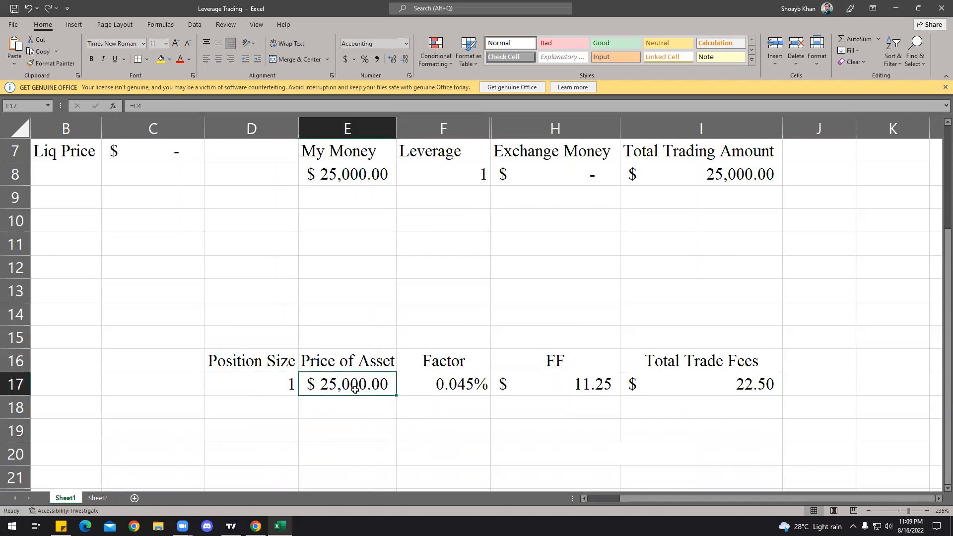
{"action": "left_click", "coordinate": [457, 391]}
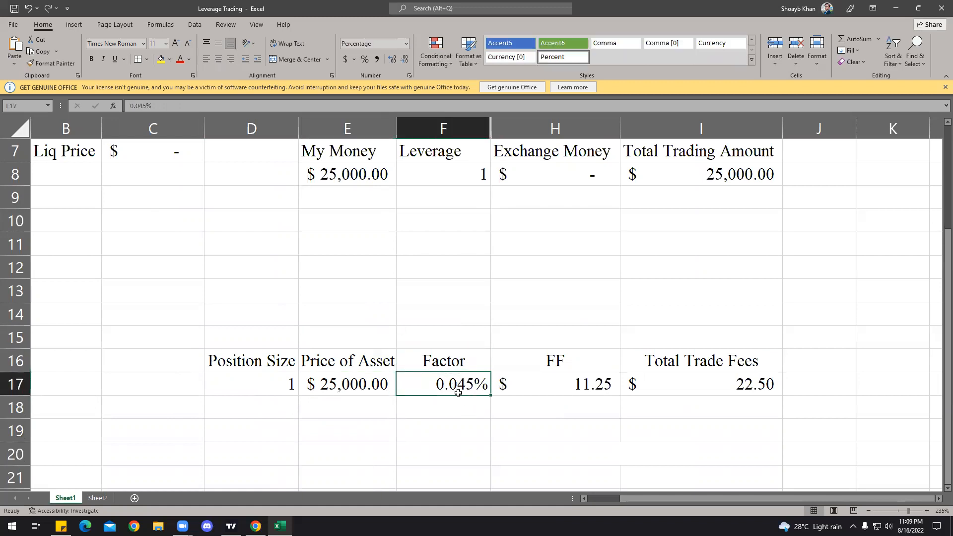
{"action": "mouse_move", "coordinate": [458, 409]}
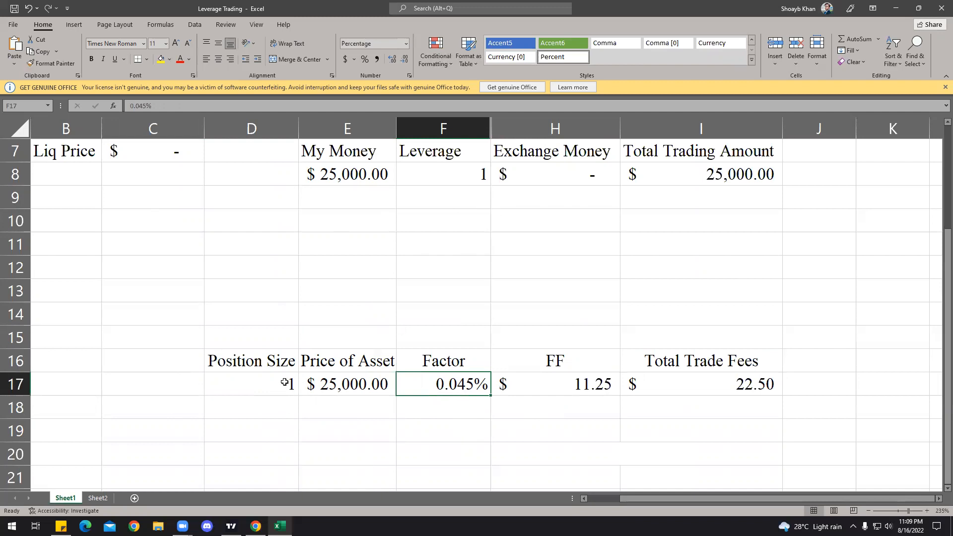
{"action": "left_click", "coordinate": [556, 384]}
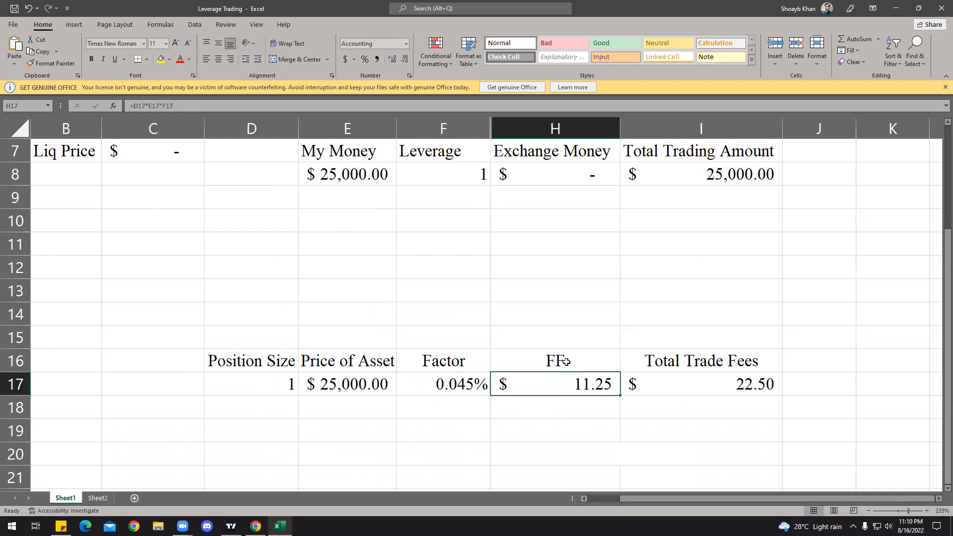
{"action": "mouse_move", "coordinate": [582, 390]}
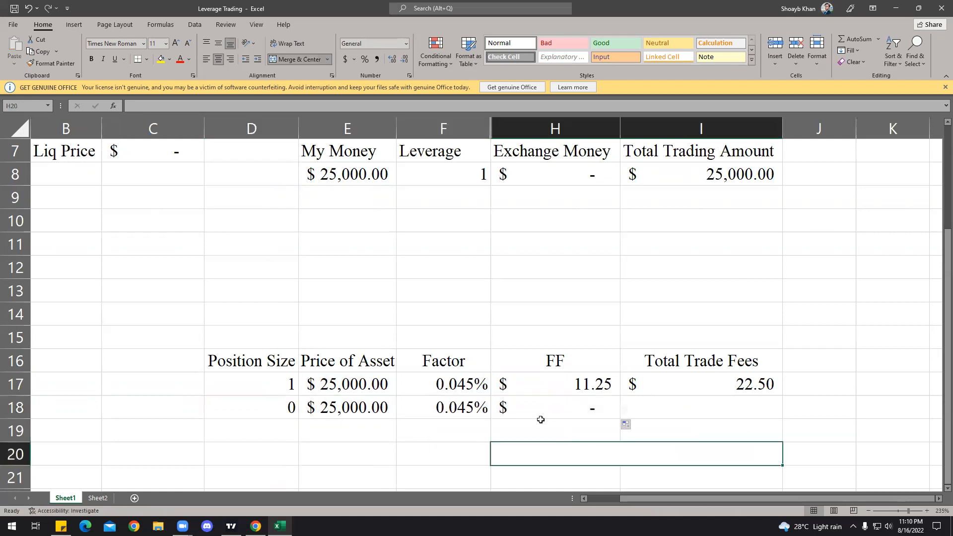
Enter $27,500 as the second fee row's asset price, giving a $12.38 fee
{"action": "left_click", "coordinate": [555, 384]}
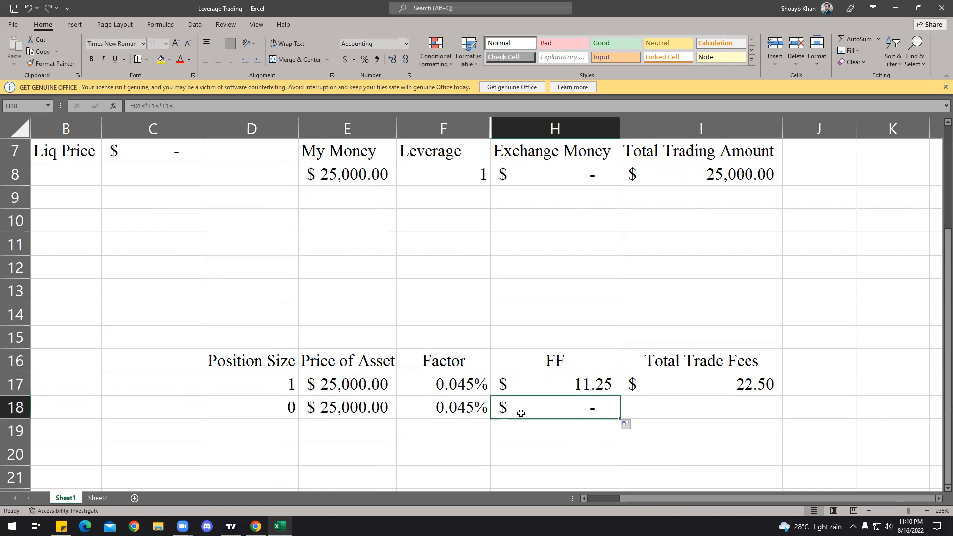
{"action": "left_click", "coordinate": [250, 407]}
{"action": "type", "text": "1"}
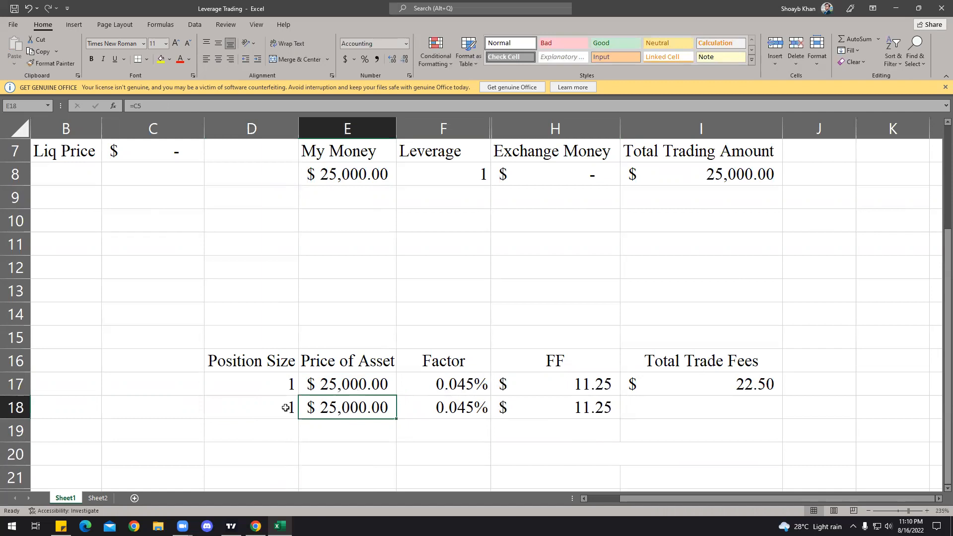
{"action": "type", "text": "27500"}
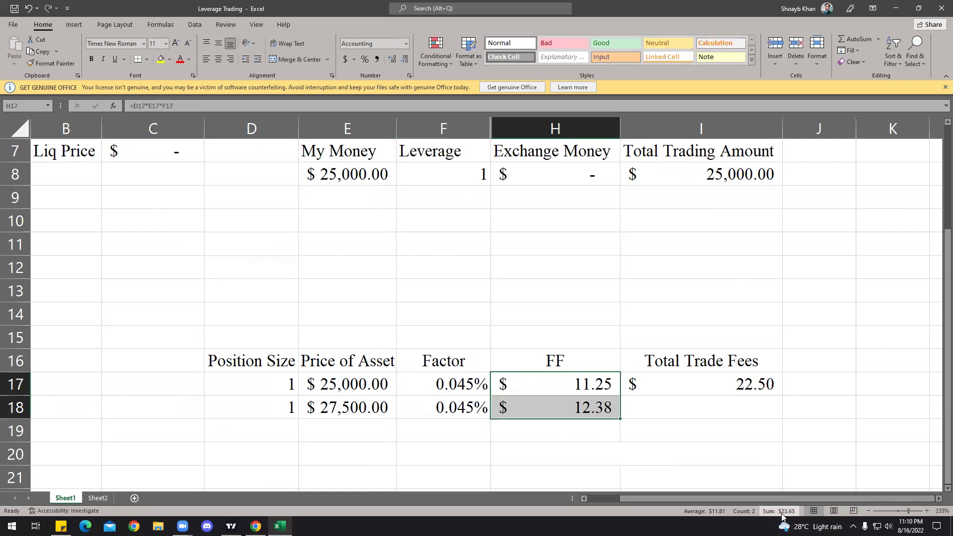
{"action": "mouse_move", "coordinate": [782, 515]}
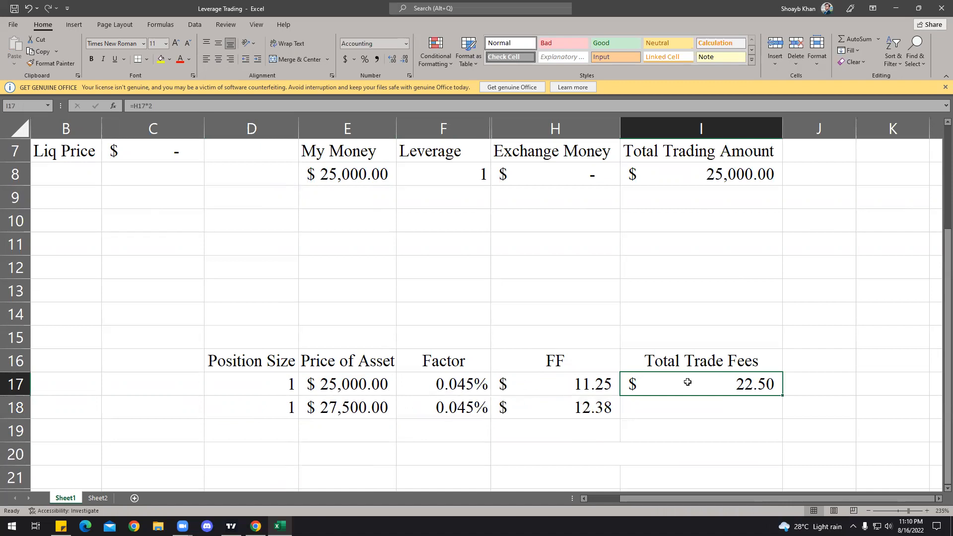
{"action": "mouse_move", "coordinate": [738, 404]}
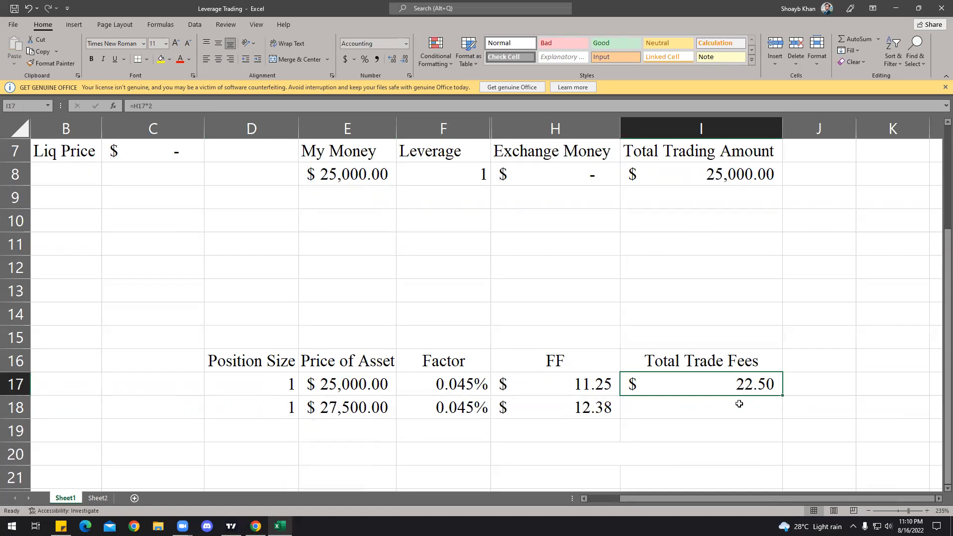
{"action": "mouse_move", "coordinate": [556, 385]}
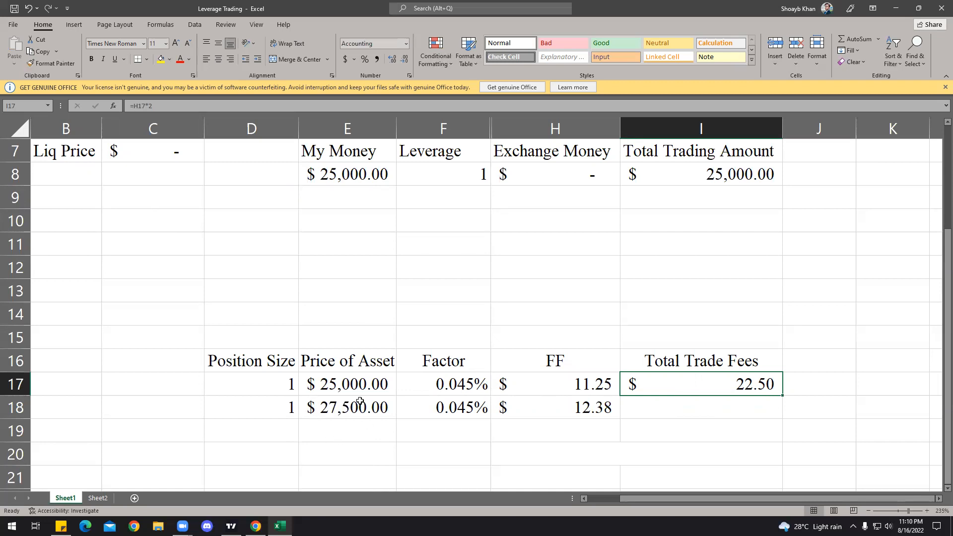
{"action": "mouse_move", "coordinate": [514, 358]}
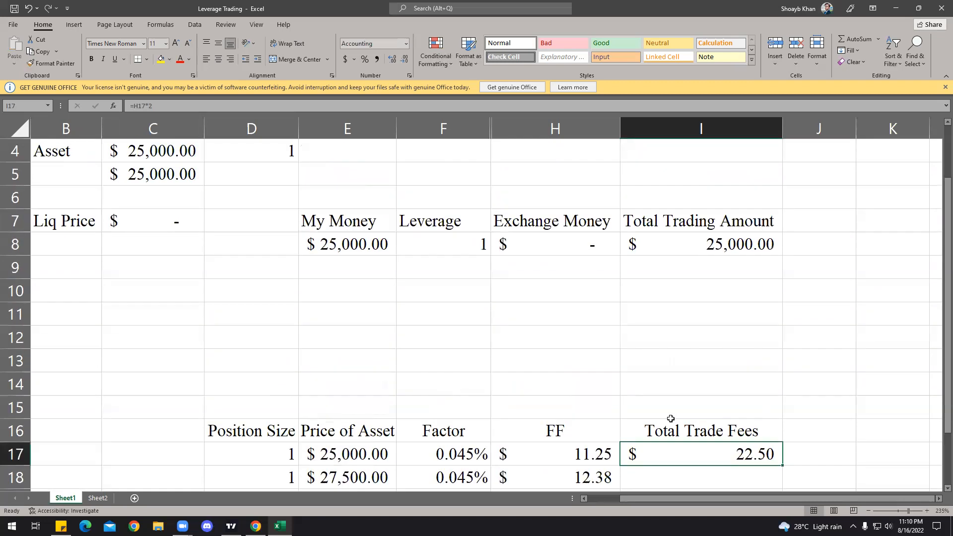
{"action": "scroll", "scroll_direction": "down", "scroll_amount": 3}
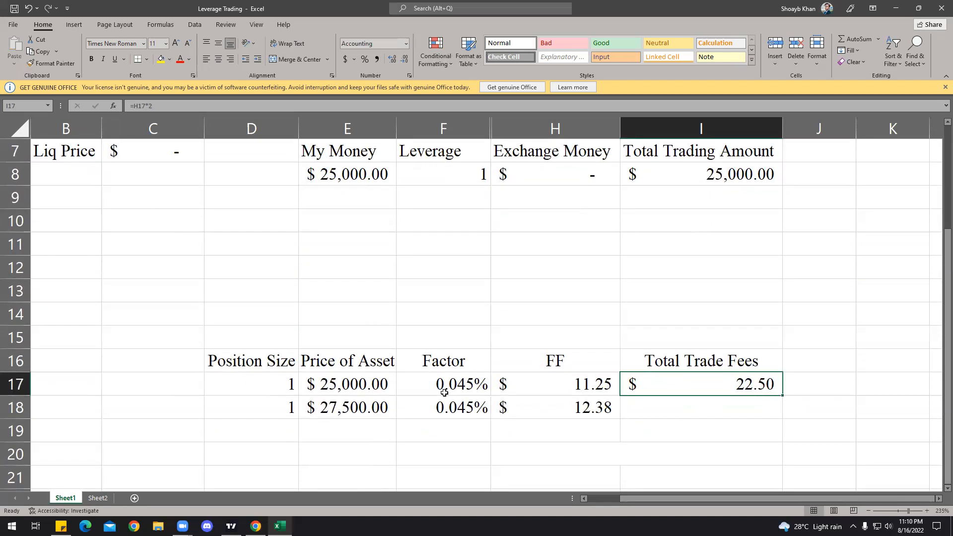
{"action": "left_click", "coordinate": [347, 384]}
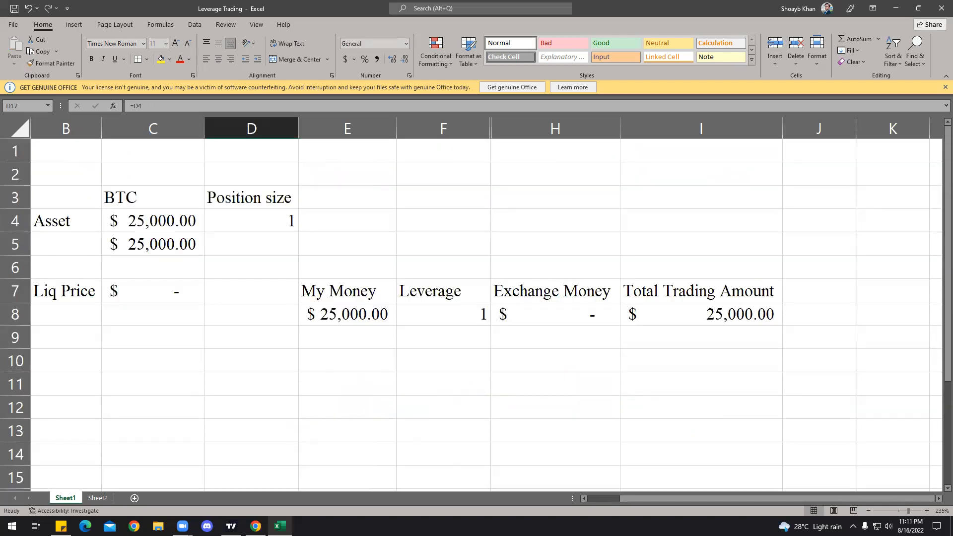
{"action": "mouse_move", "coordinate": [725, 506]}
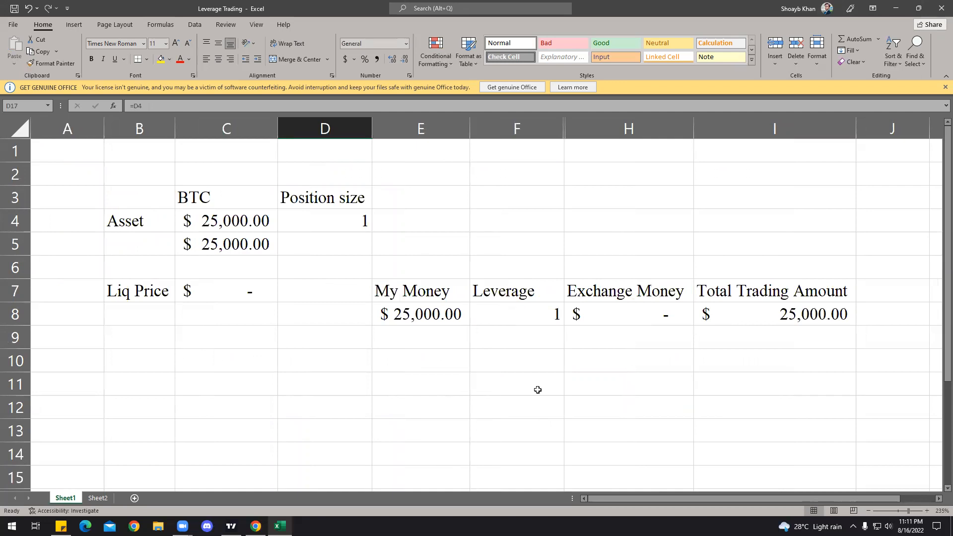
{"action": "mouse_move", "coordinate": [549, 103]}
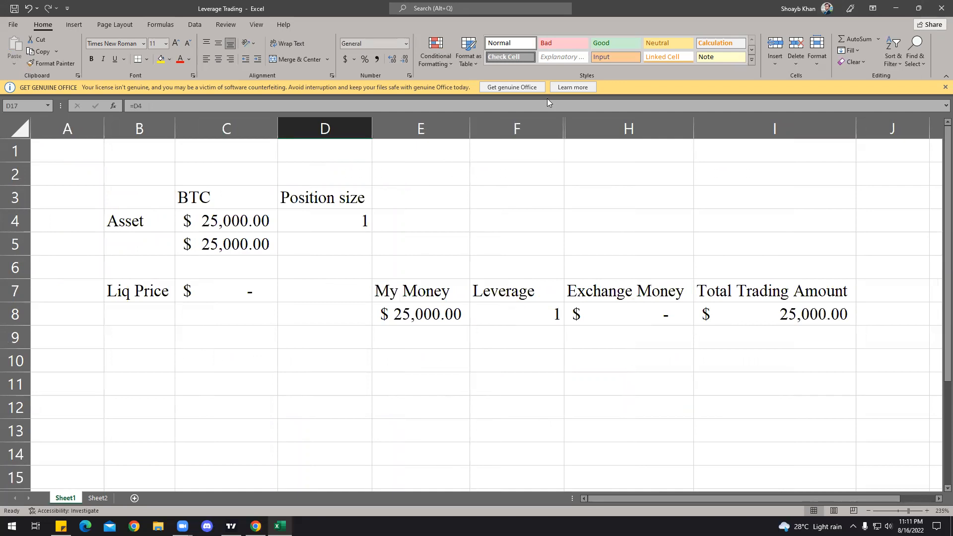